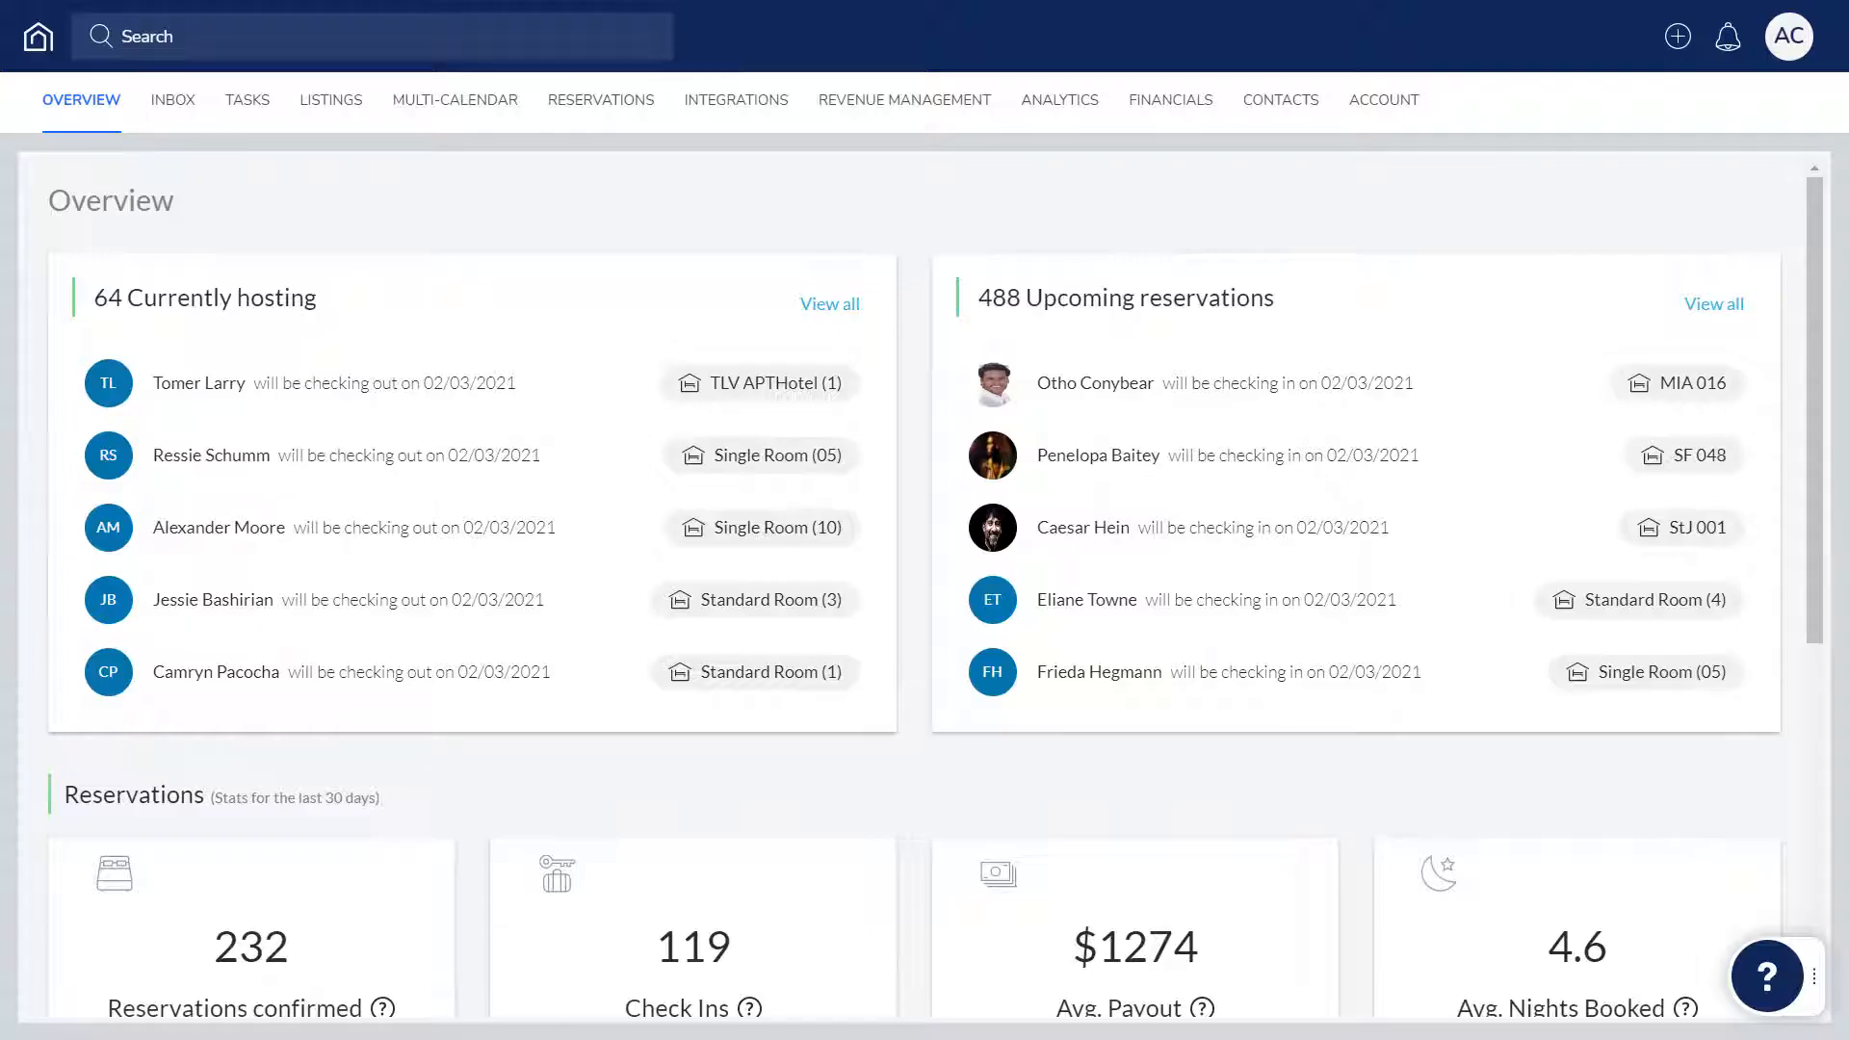
pyautogui.moveTo(904, 100)
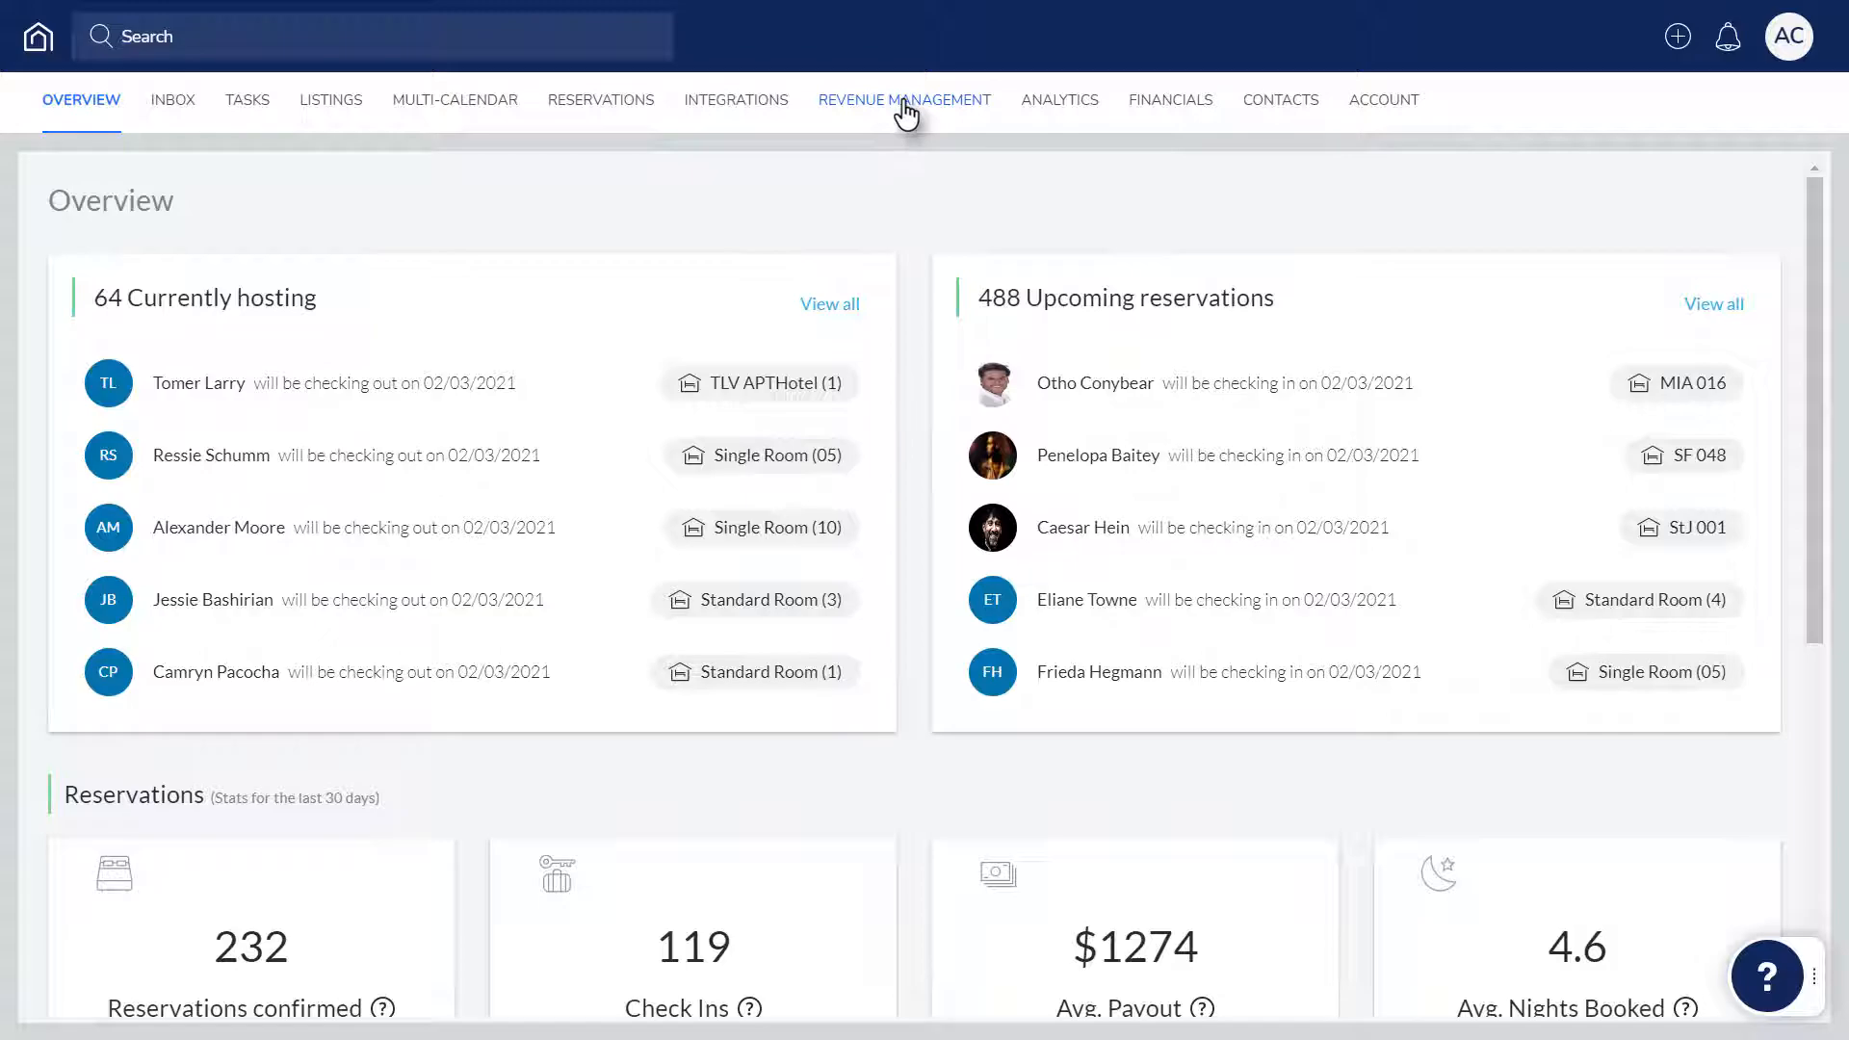
# In Revenue Management, add a 'Central New York' rate strategy described as 'These are our high-end listings'
pyautogui.click(903, 99)
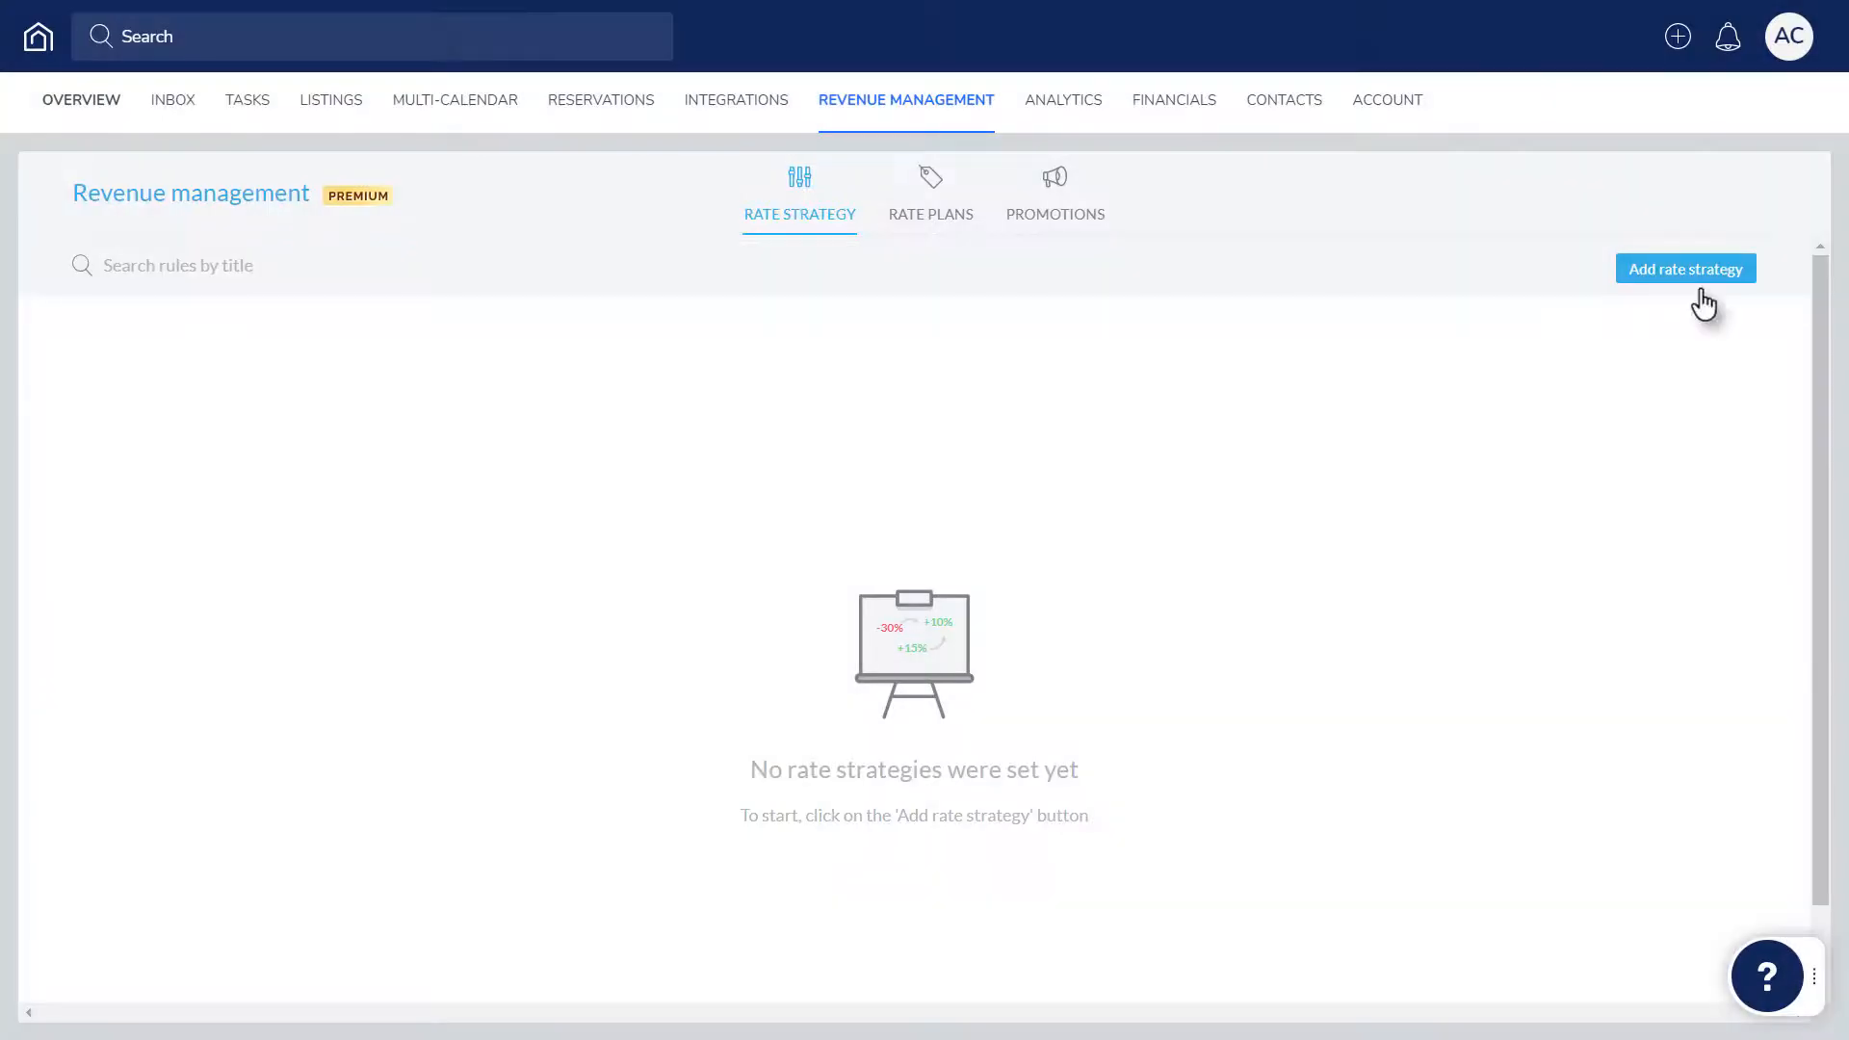
pyautogui.click(1684, 268)
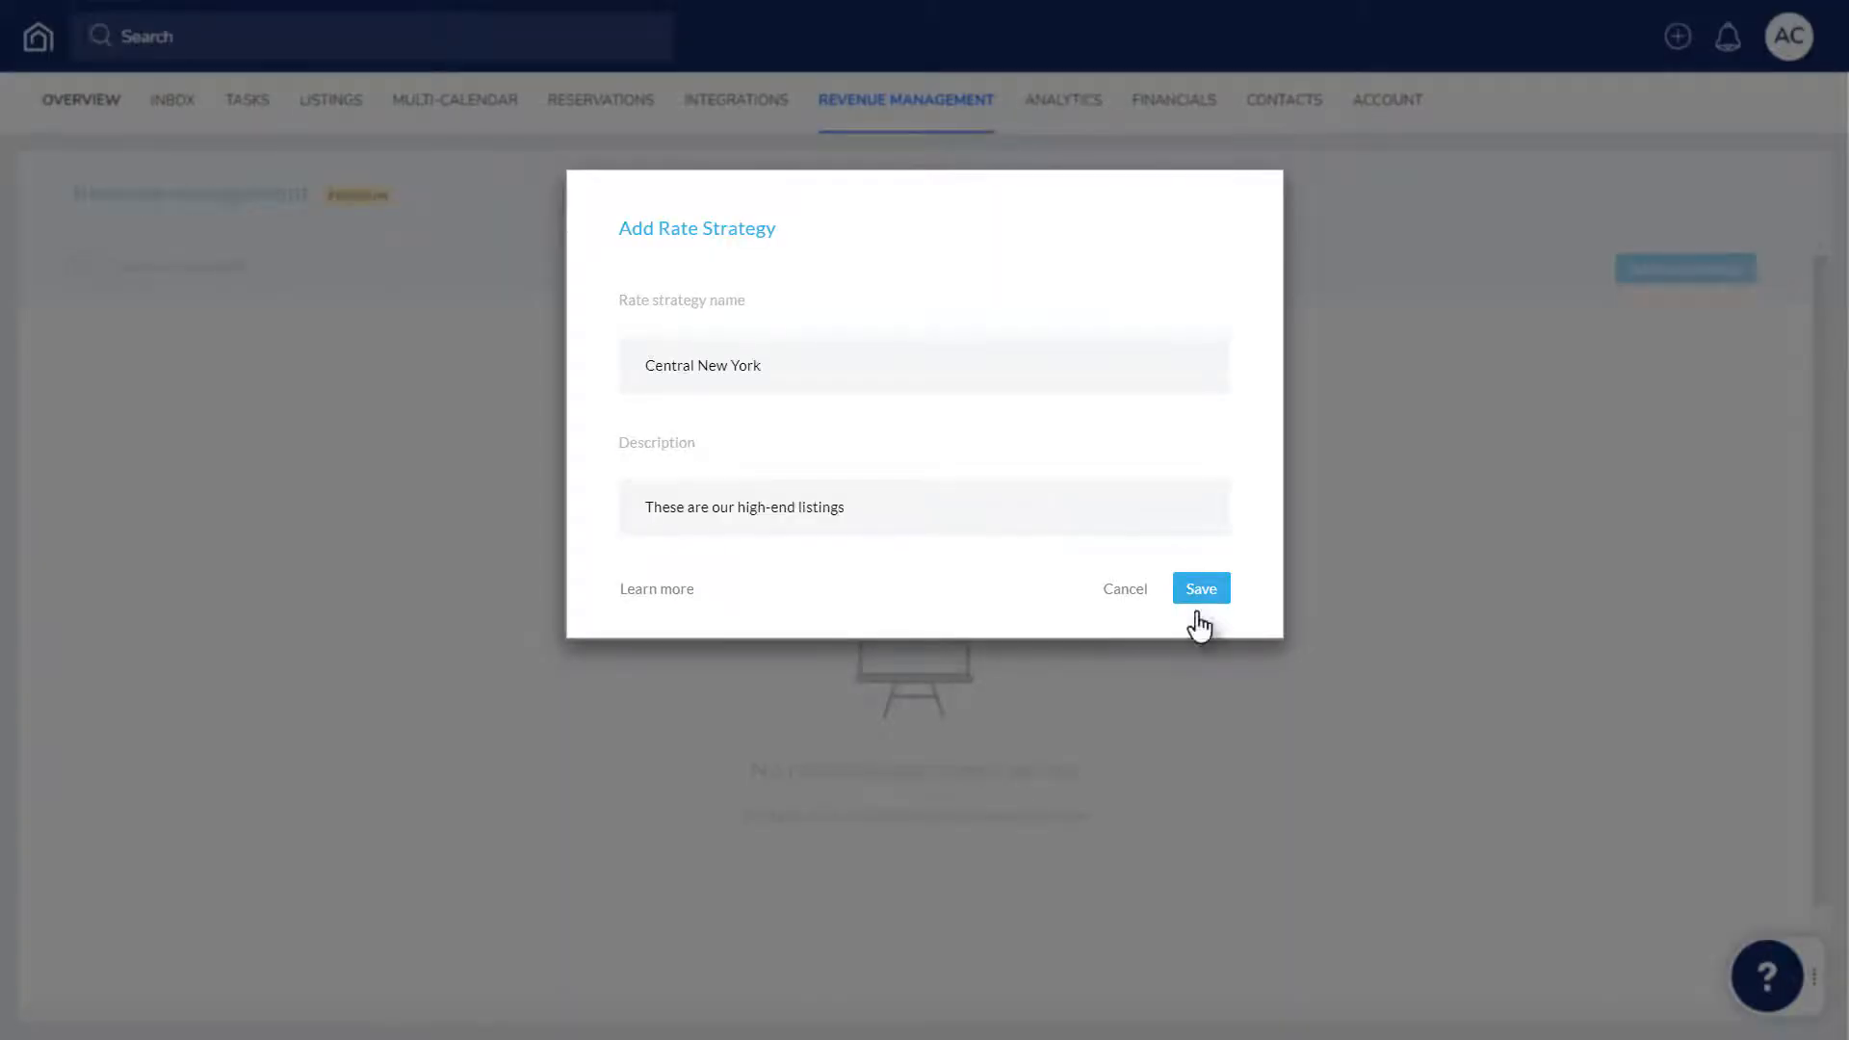
pyautogui.click(1199, 588)
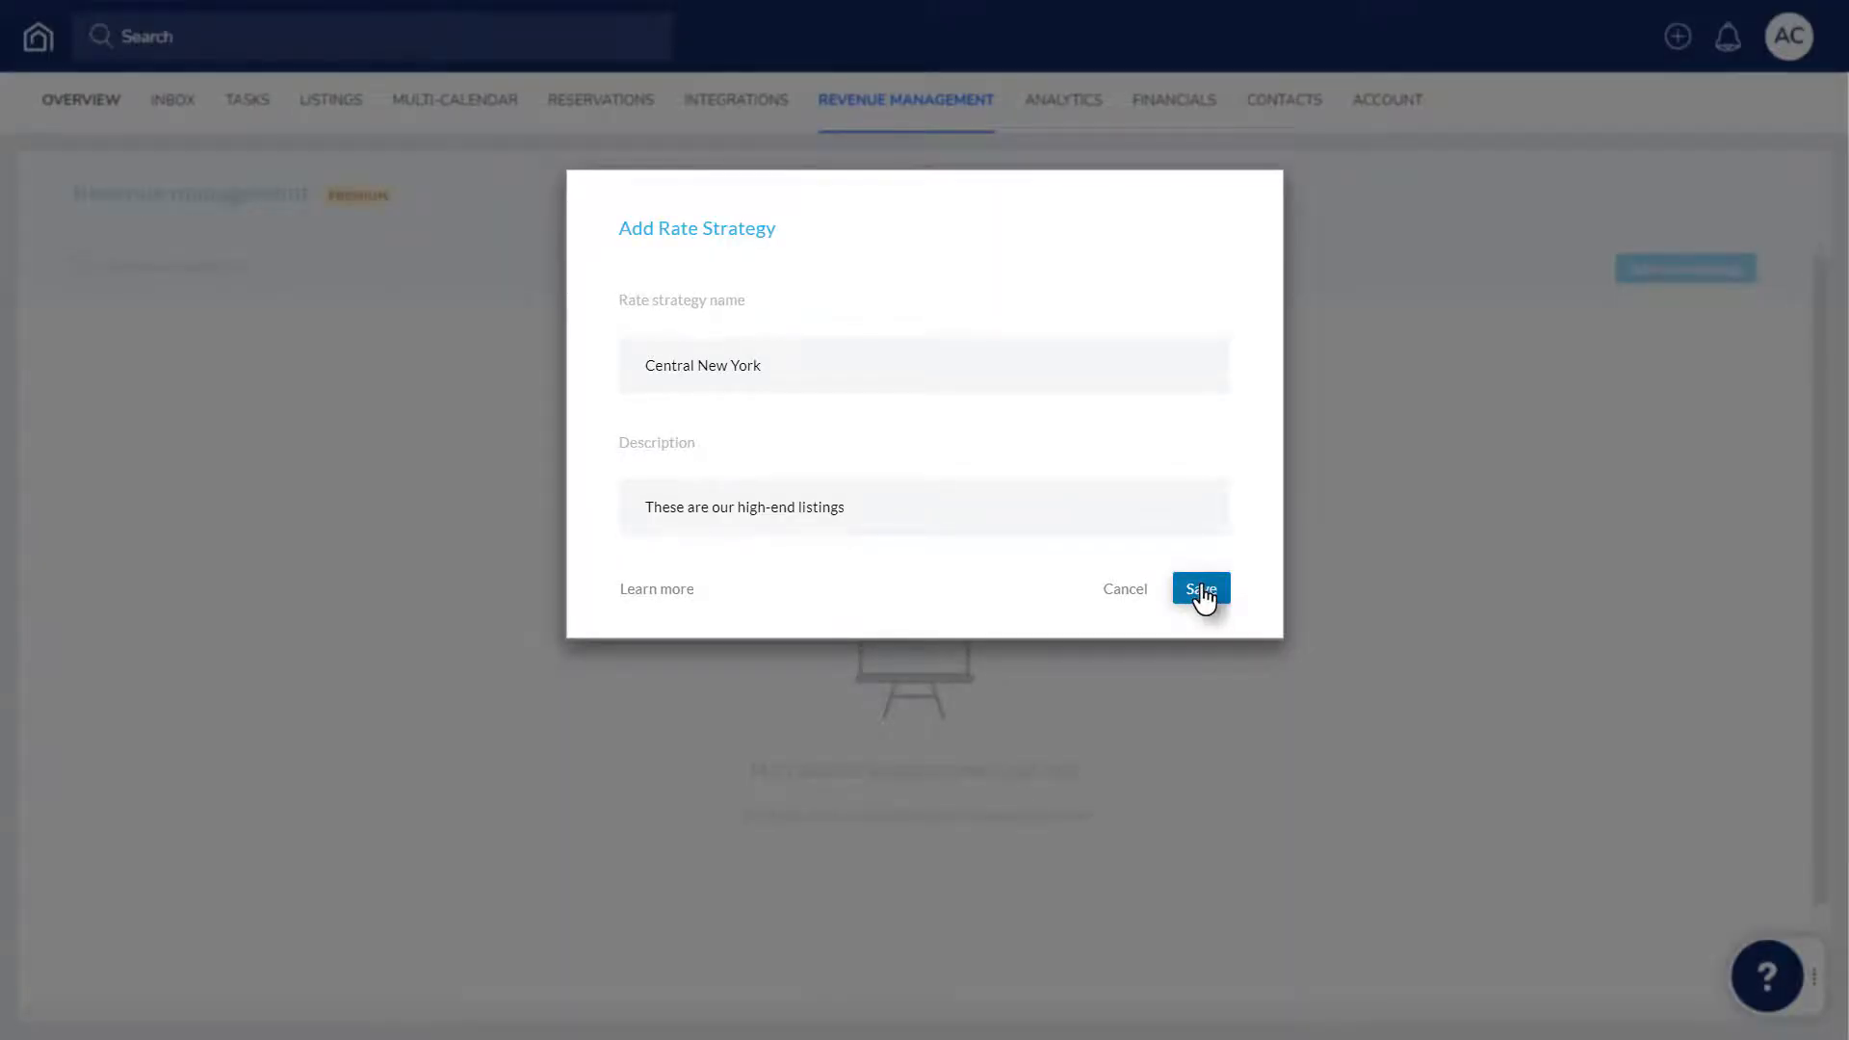
# Confirm creation of the Central New York strategy to reach its rule categories page
pyautogui.click(1199, 588)
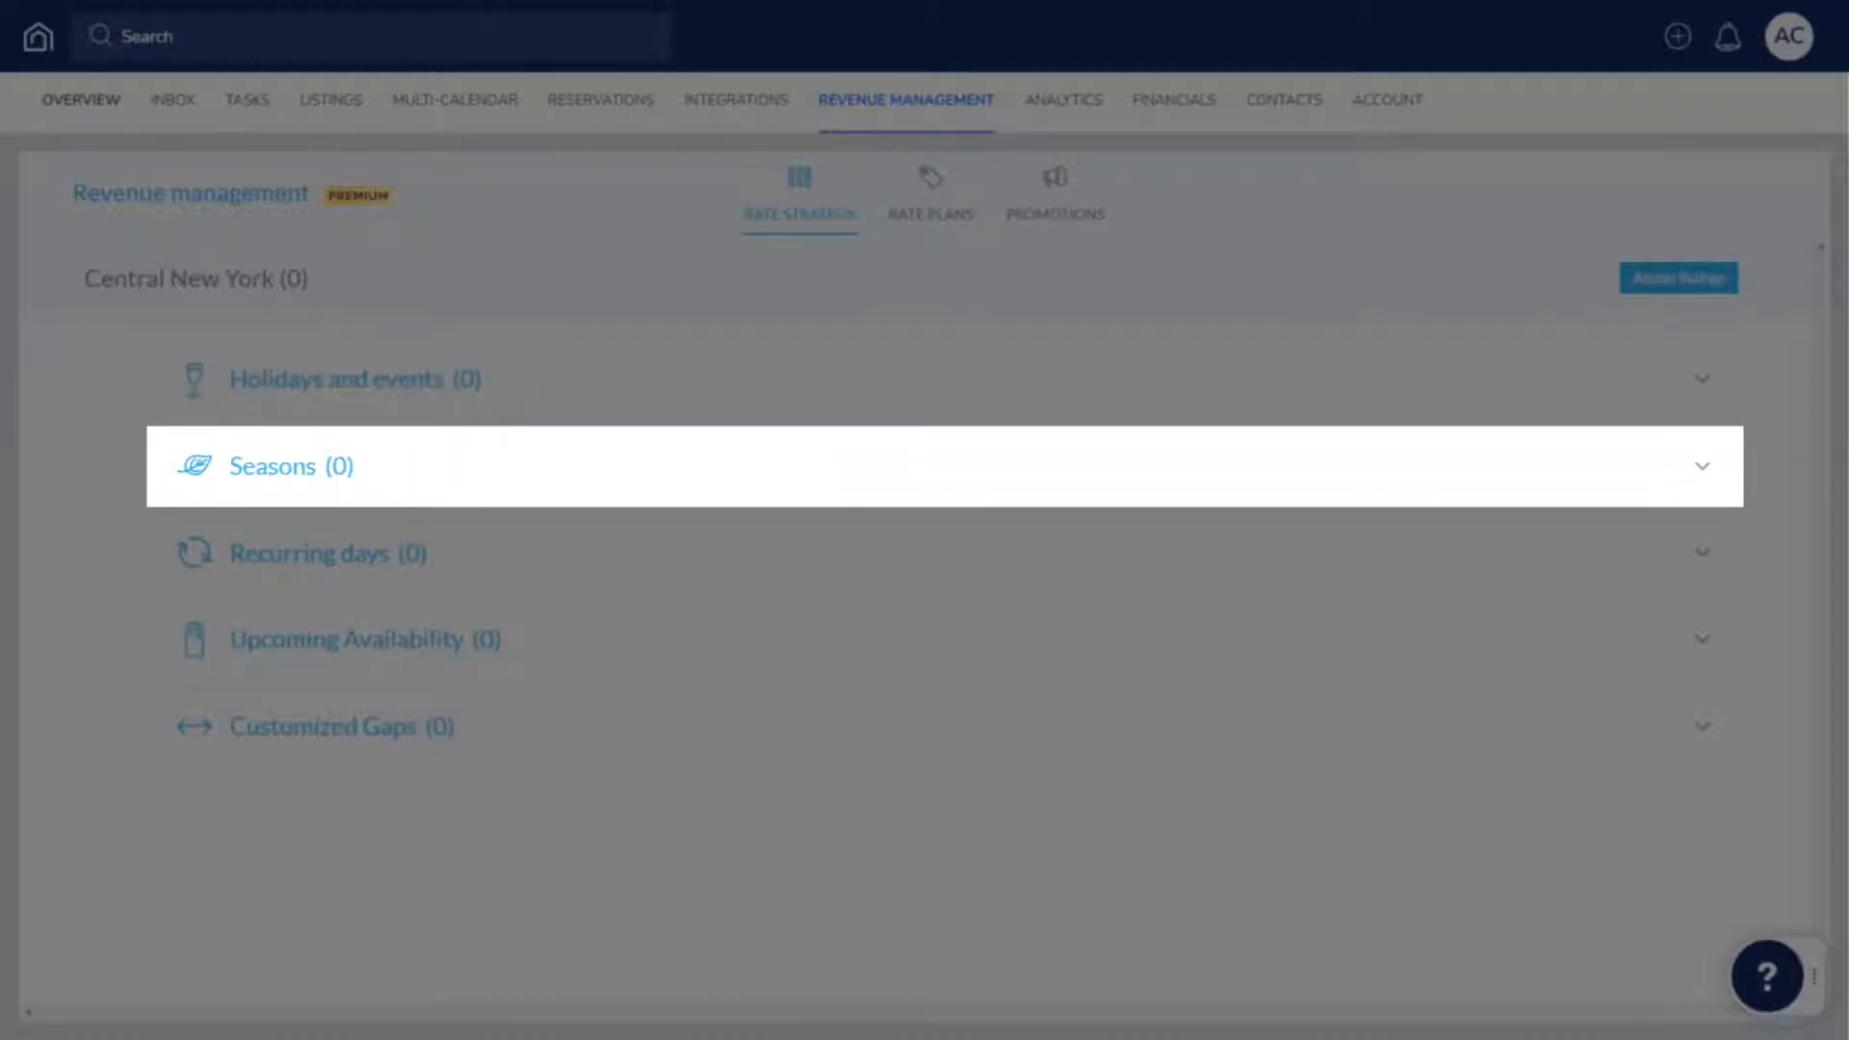
pyautogui.moveTo(328, 552)
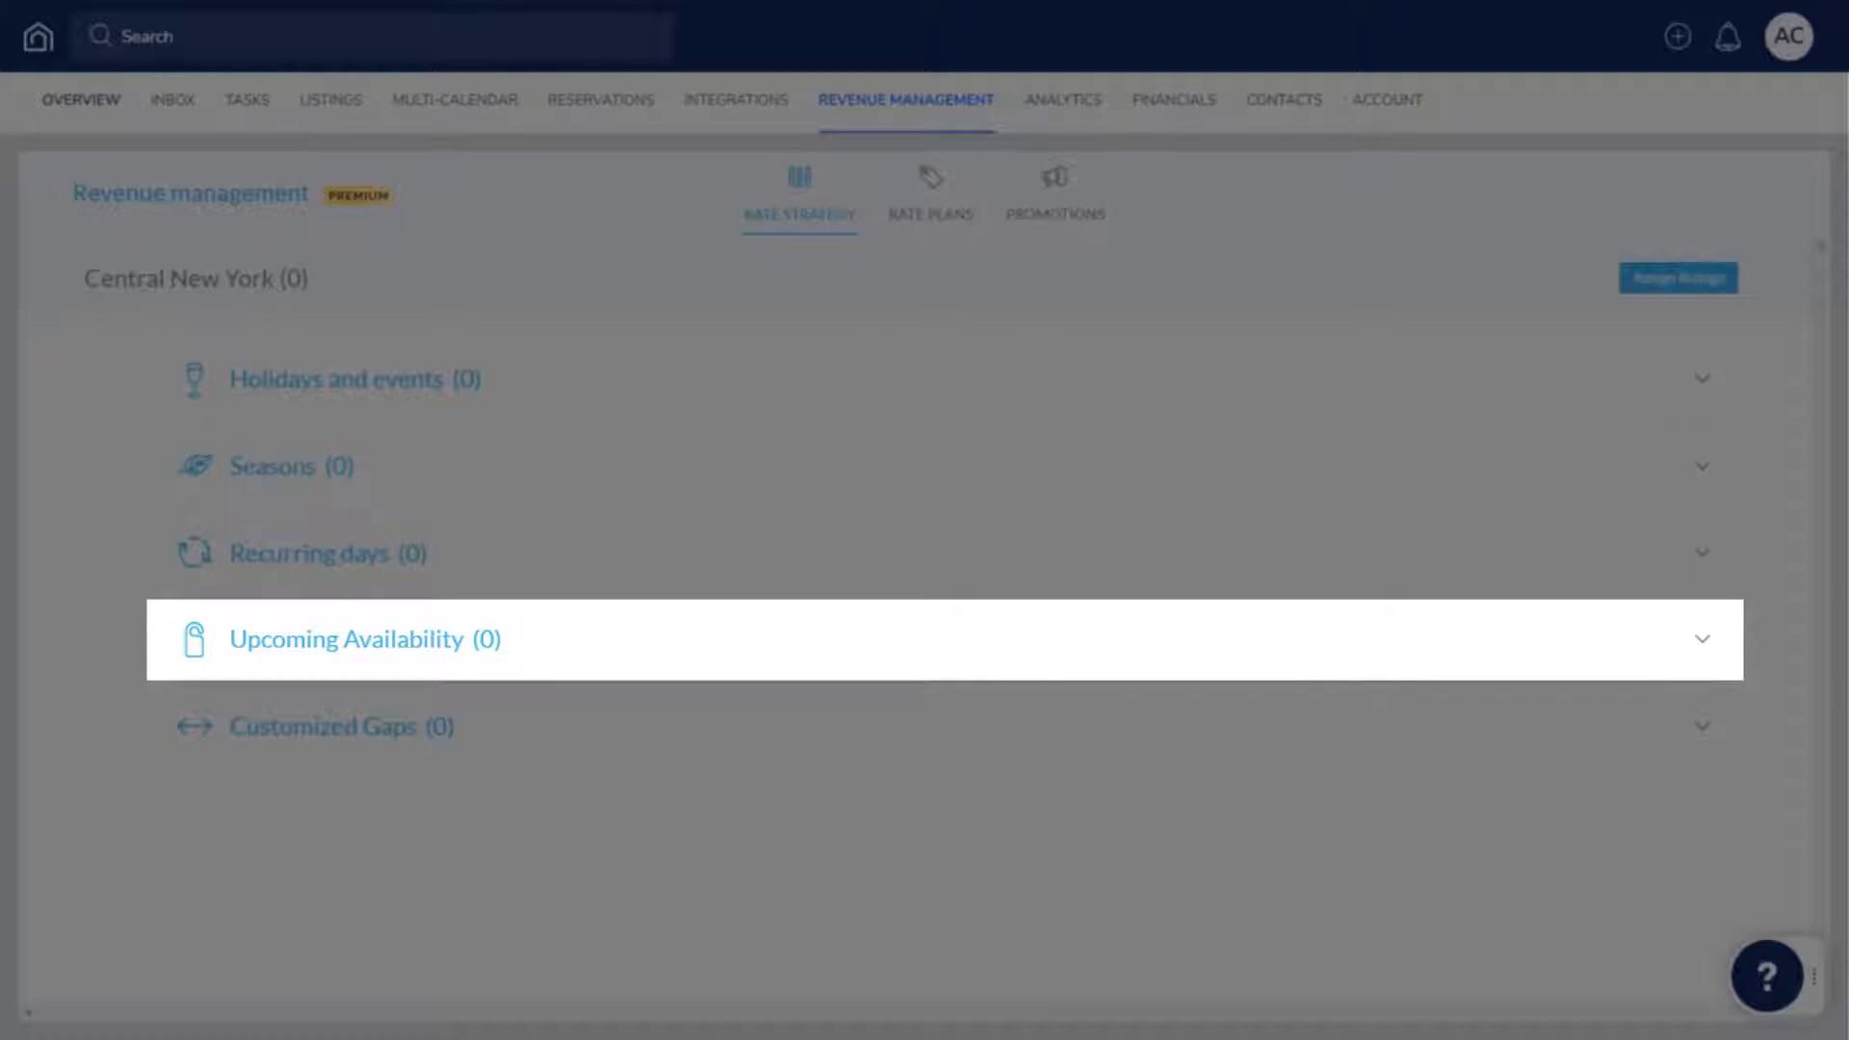
pyautogui.moveTo(342, 725)
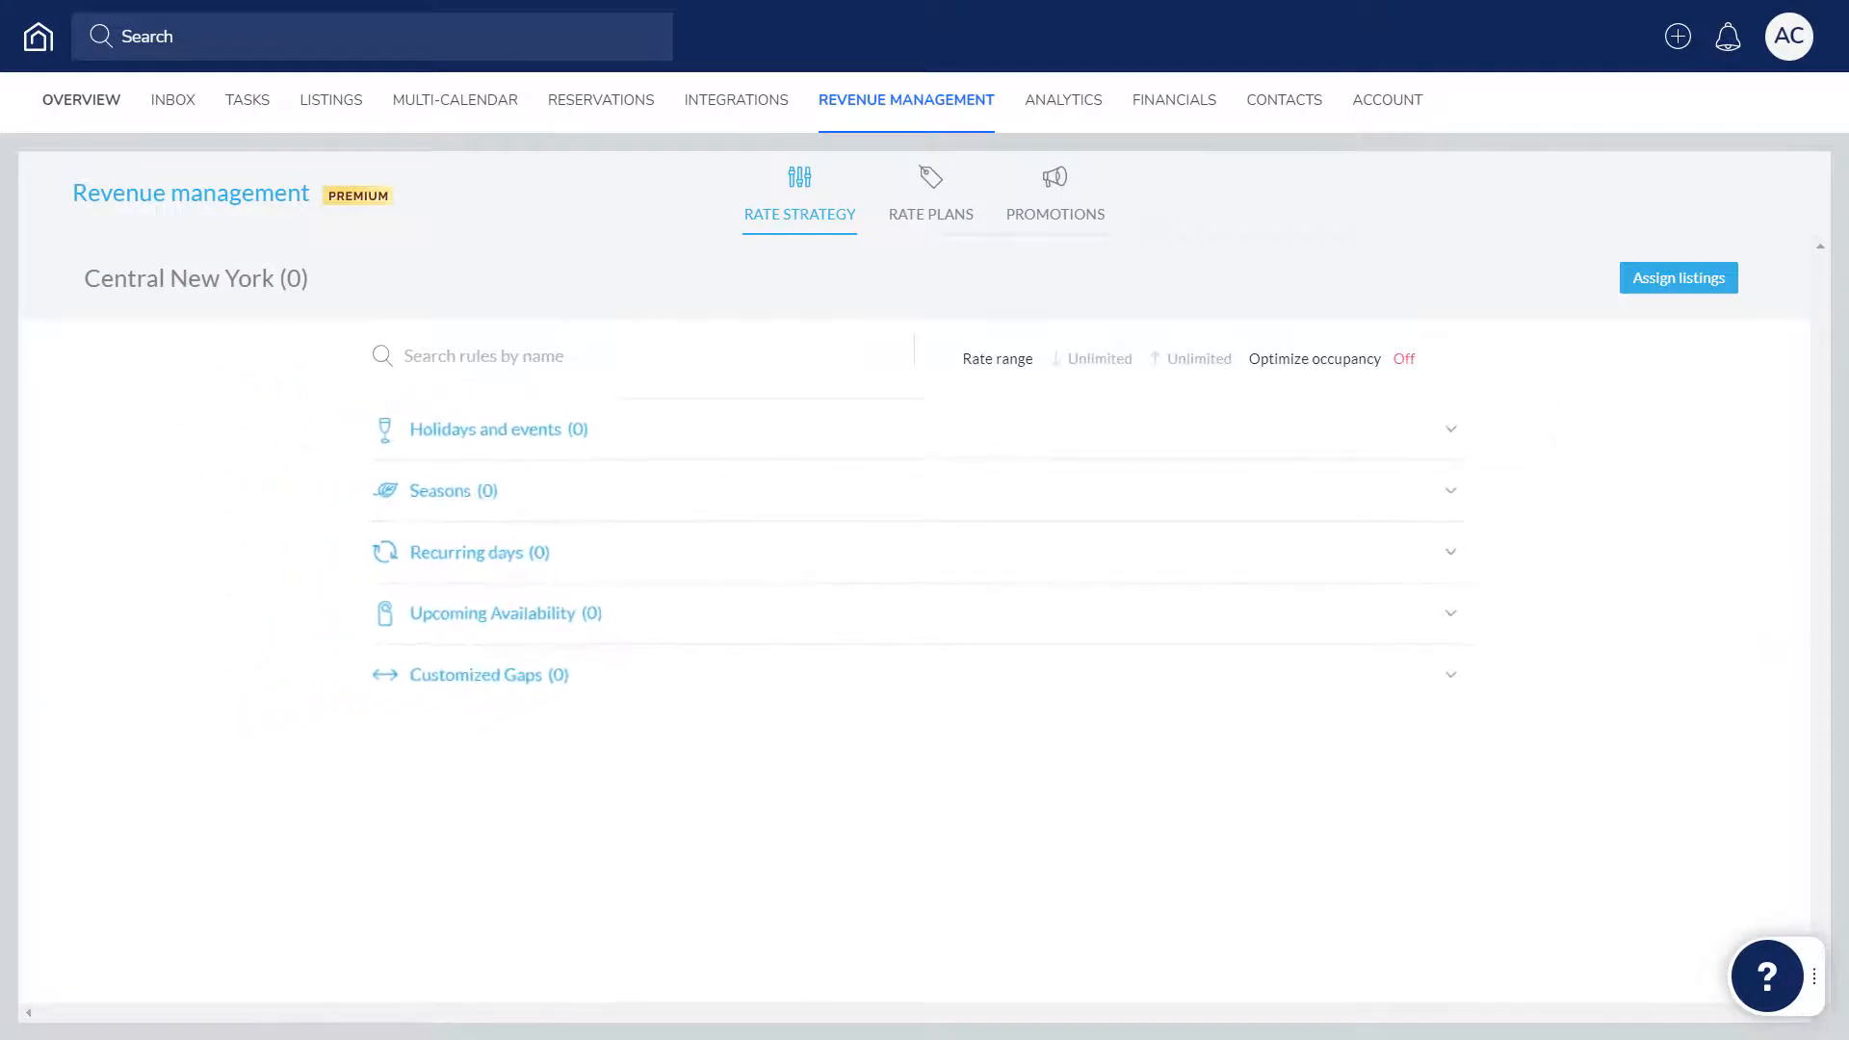
# Add an annual New Year's Eve rule, Dec 31–Jan 01, +30% with 1-night minimum
pyautogui.click(495, 428)
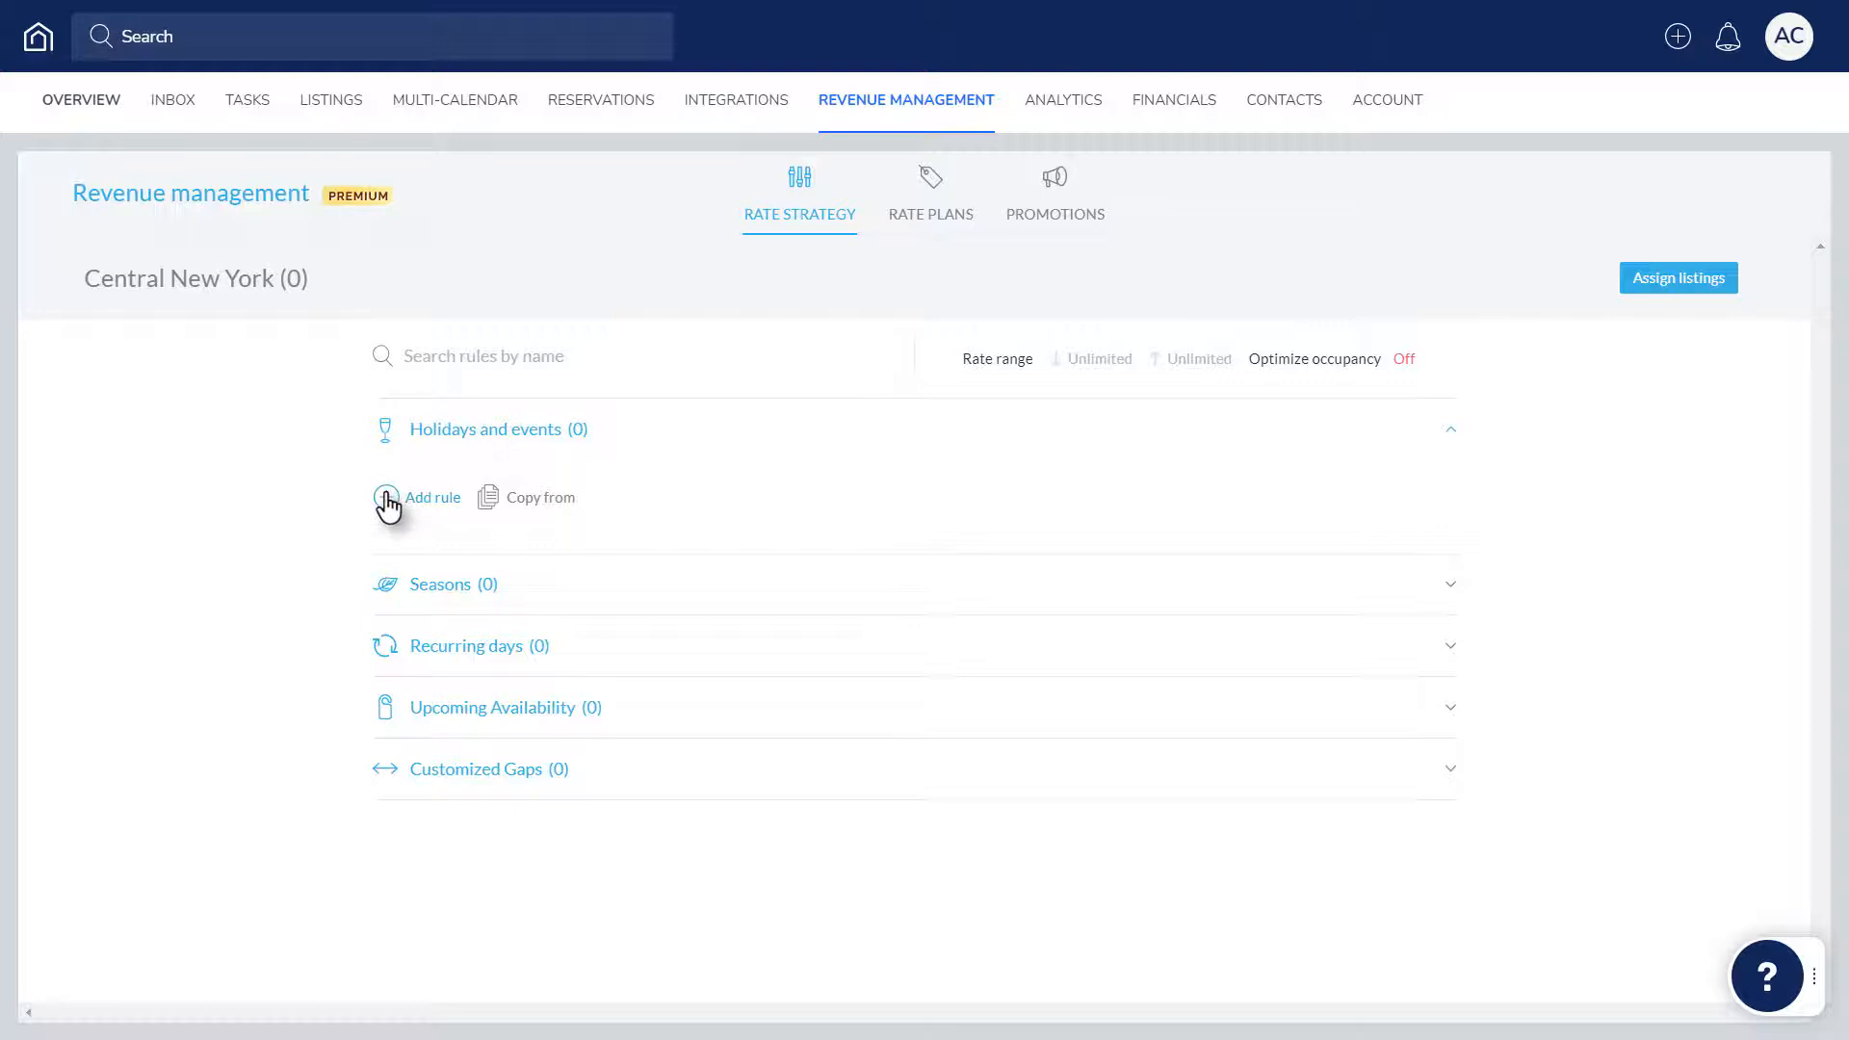
pyautogui.click(432, 497)
pyautogui.write("New Year's Eve")
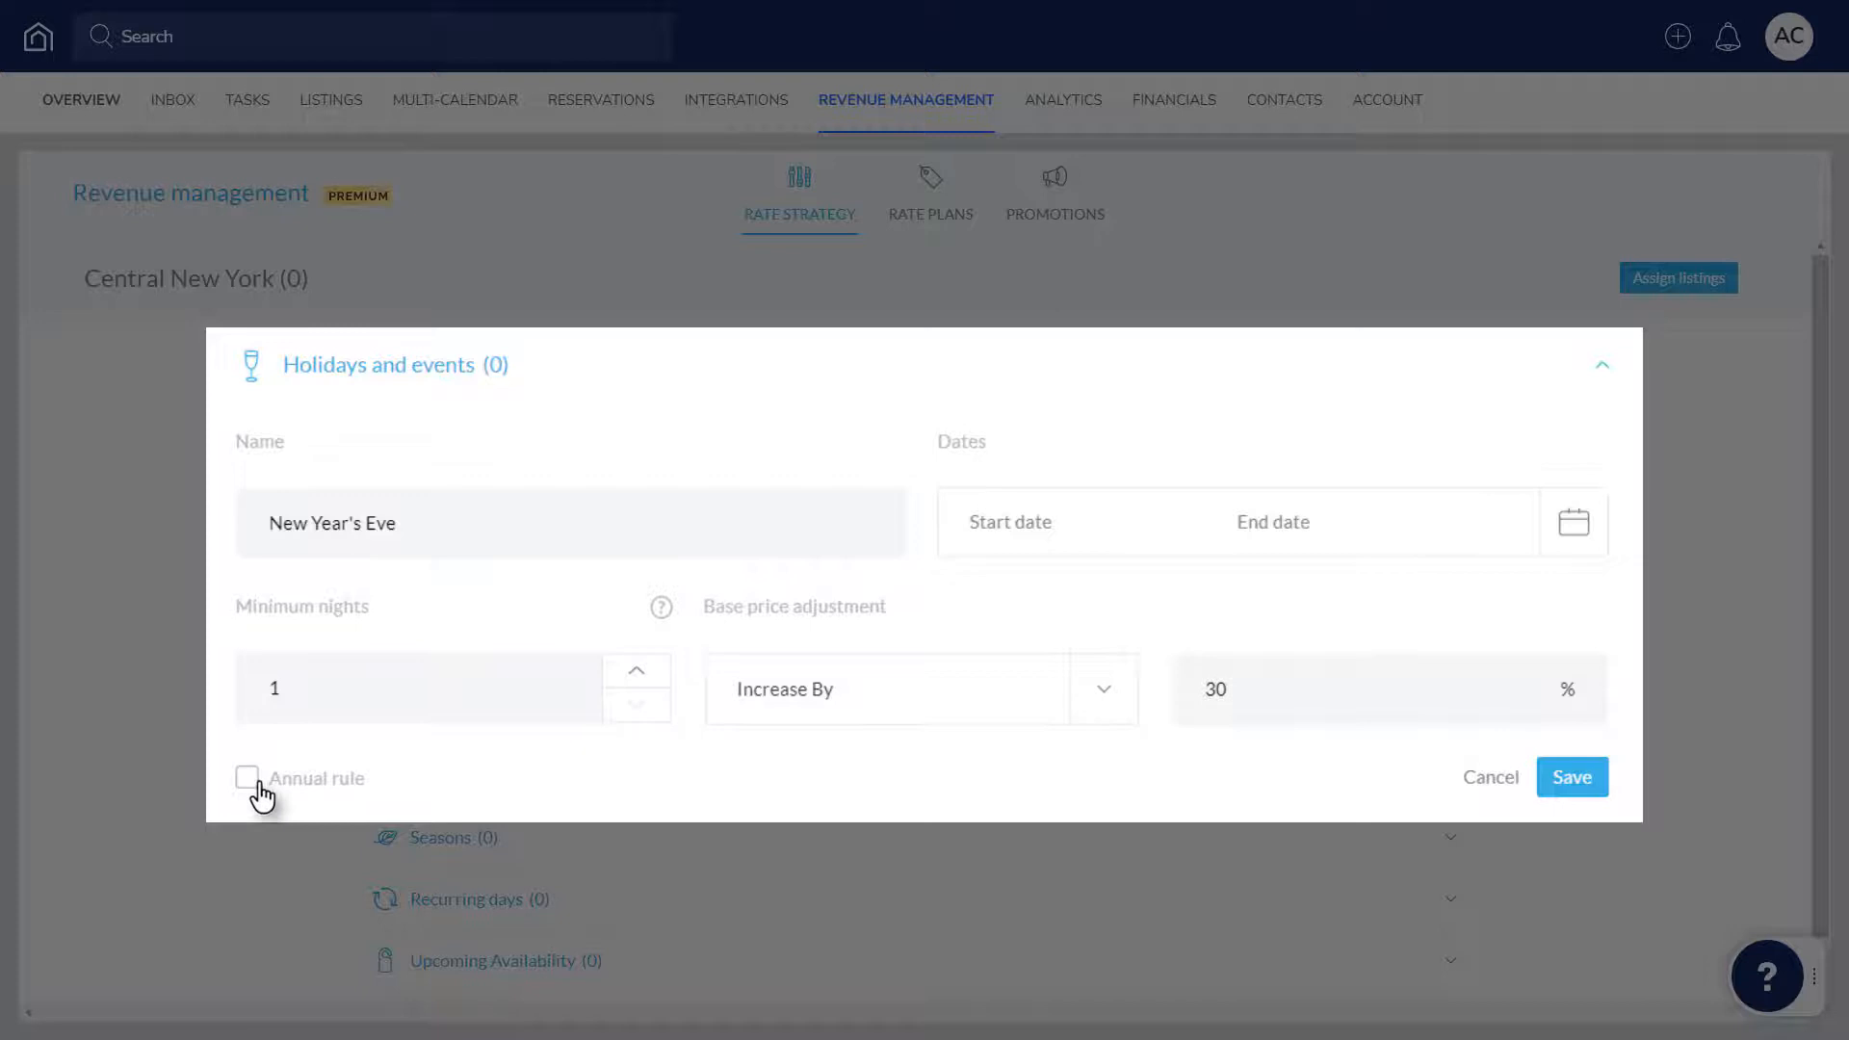
pyautogui.click(247, 777)
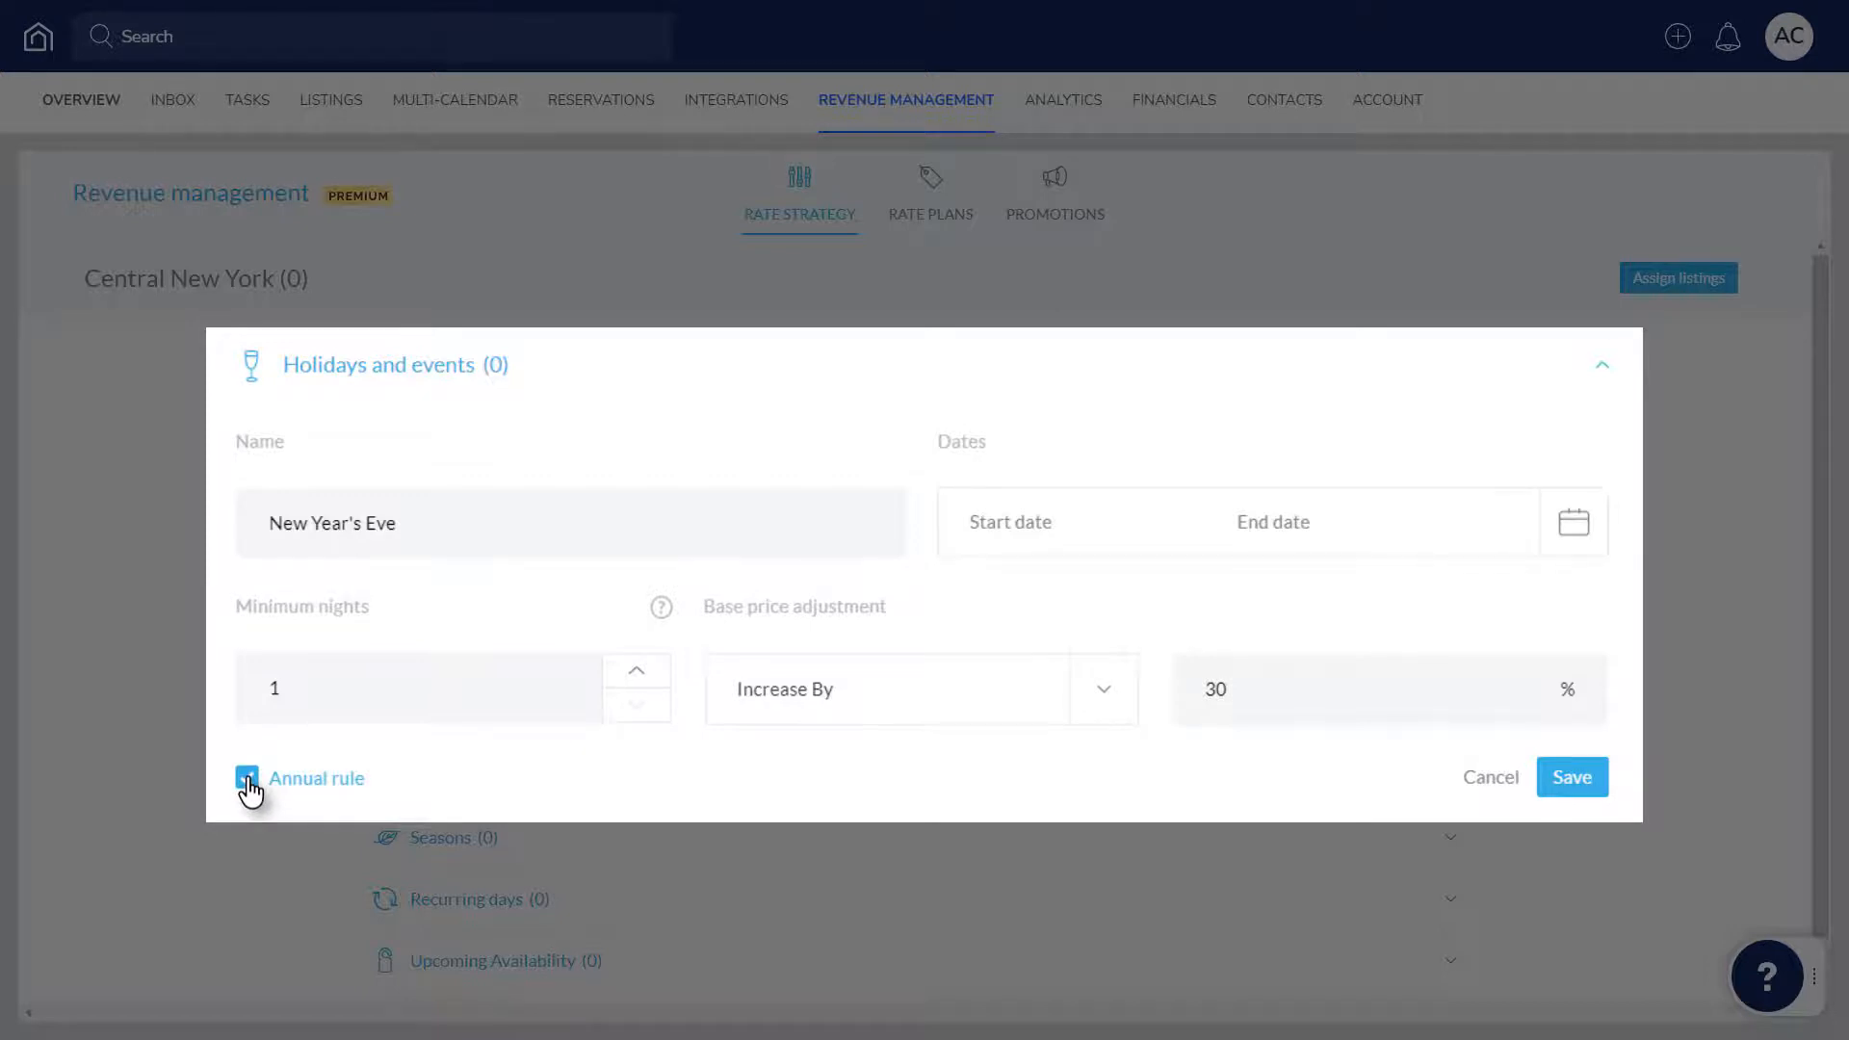
pyautogui.click(246, 777)
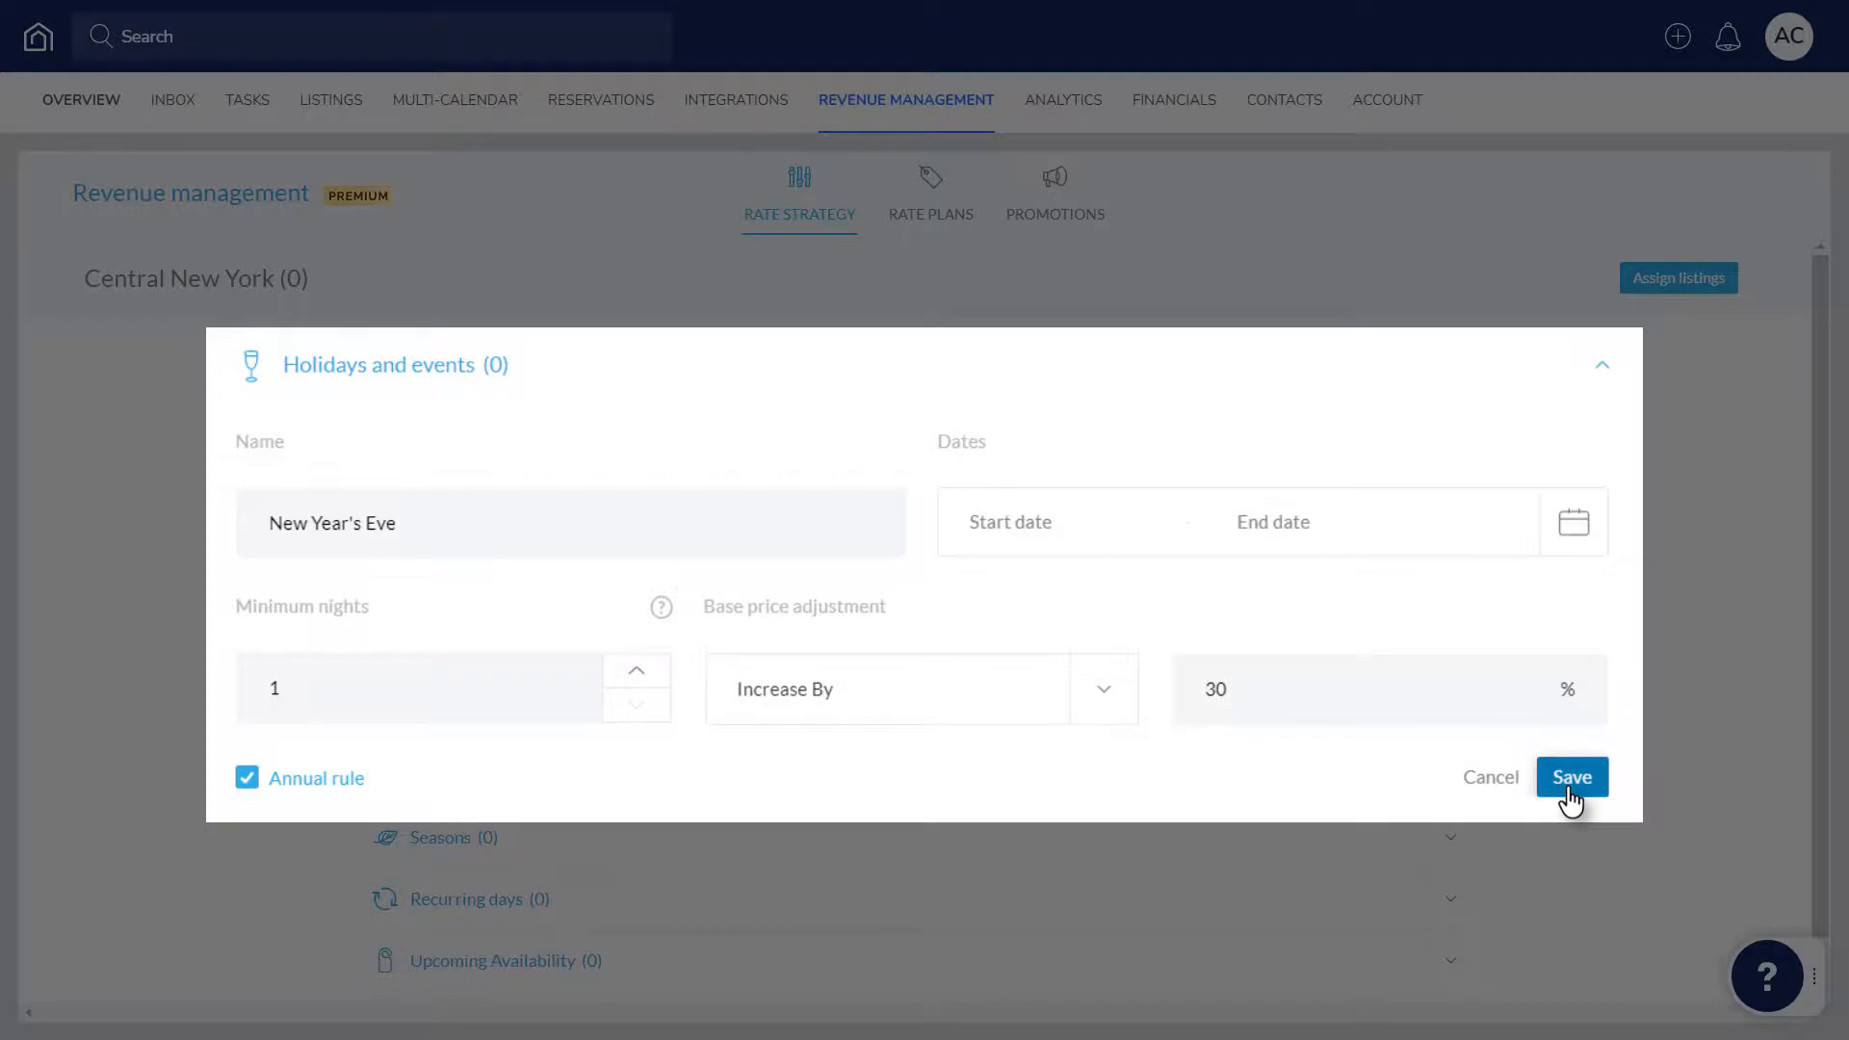
pyautogui.click(1570, 776)
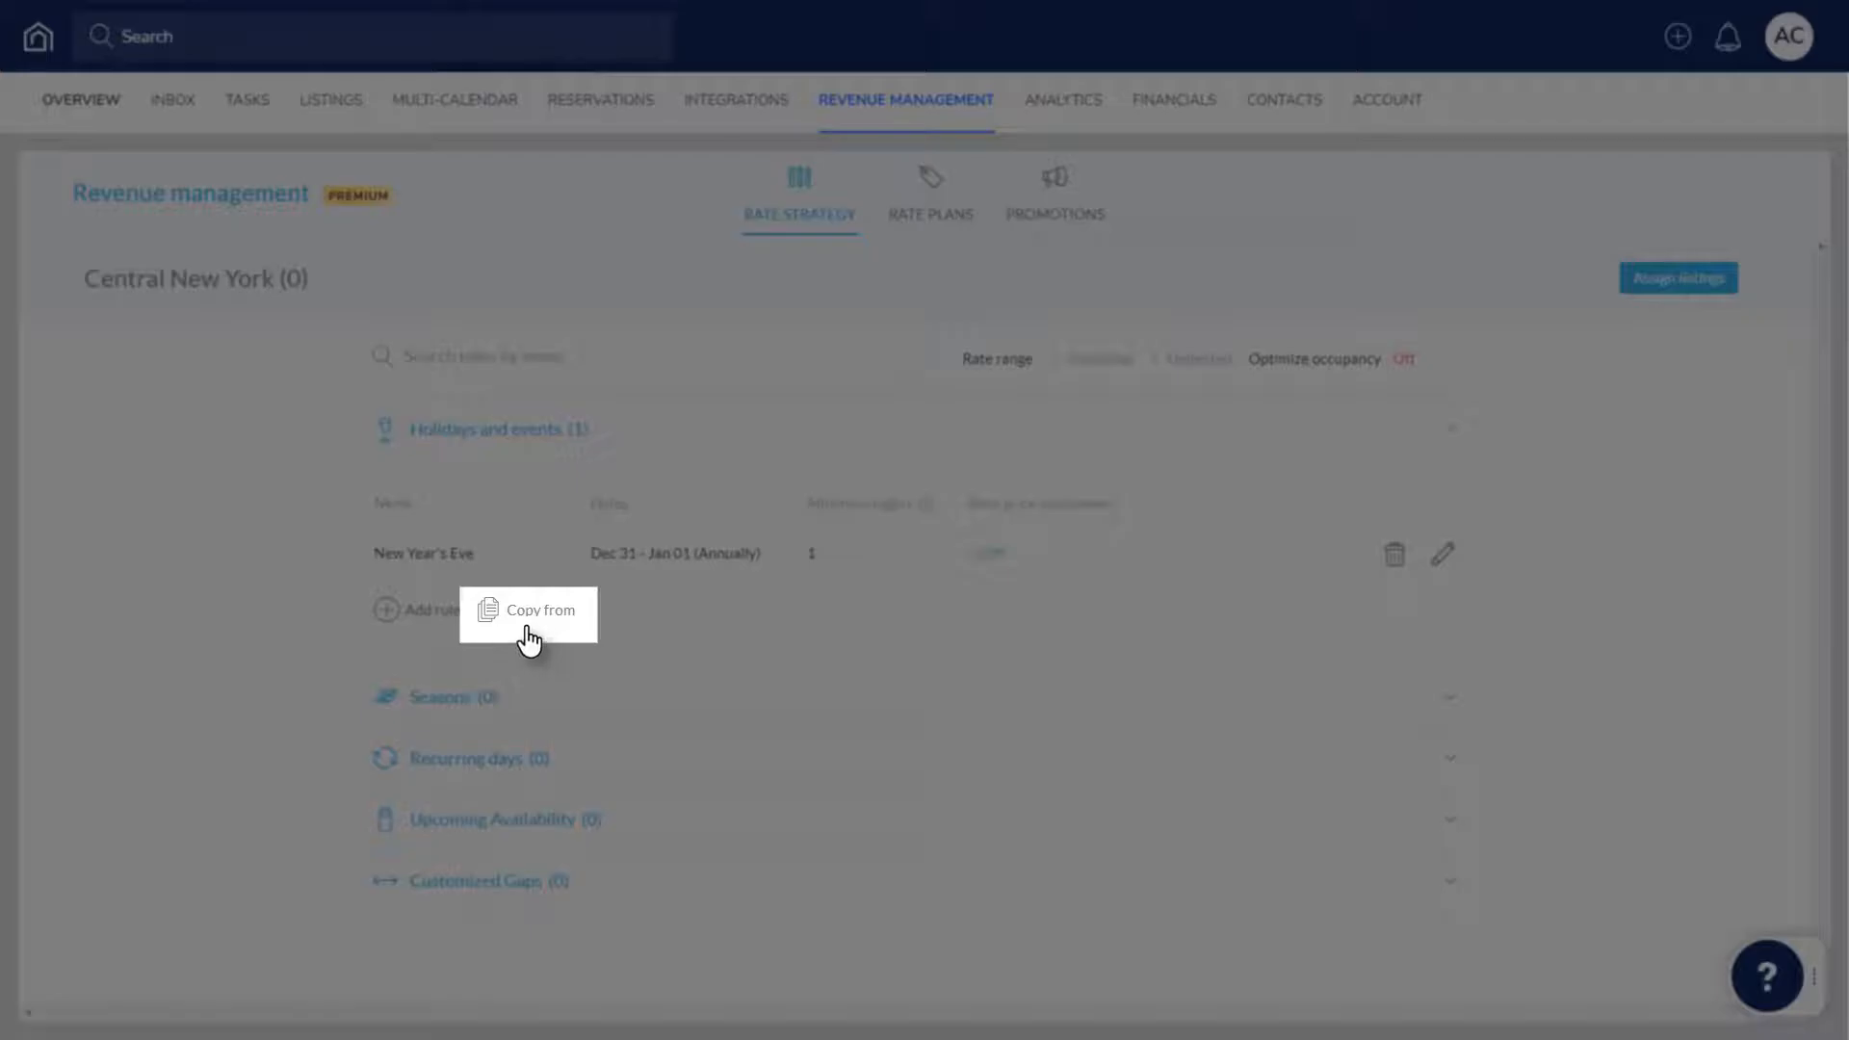
# Copy the existing Christmas rule (Dec 21, 2021–Jan 03, 2022, +20%) into this strategy
pyautogui.click(527, 611)
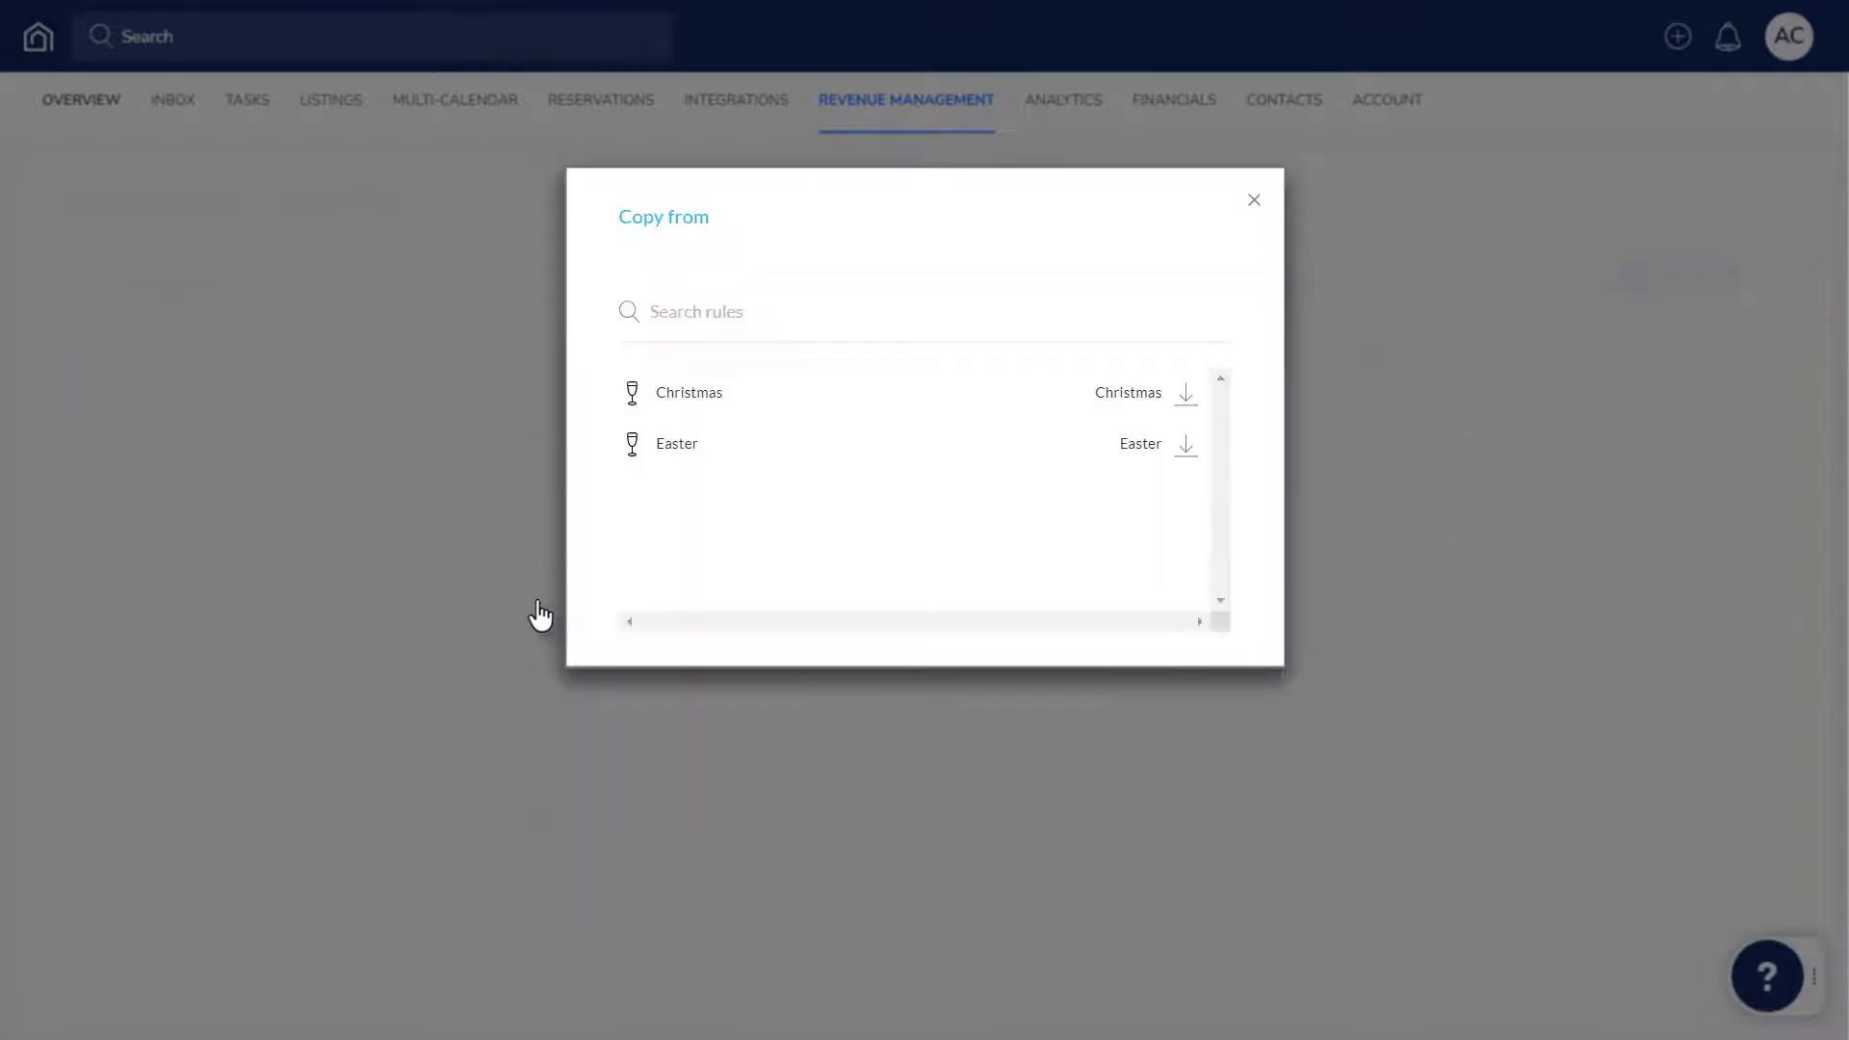
pyautogui.click(1185, 393)
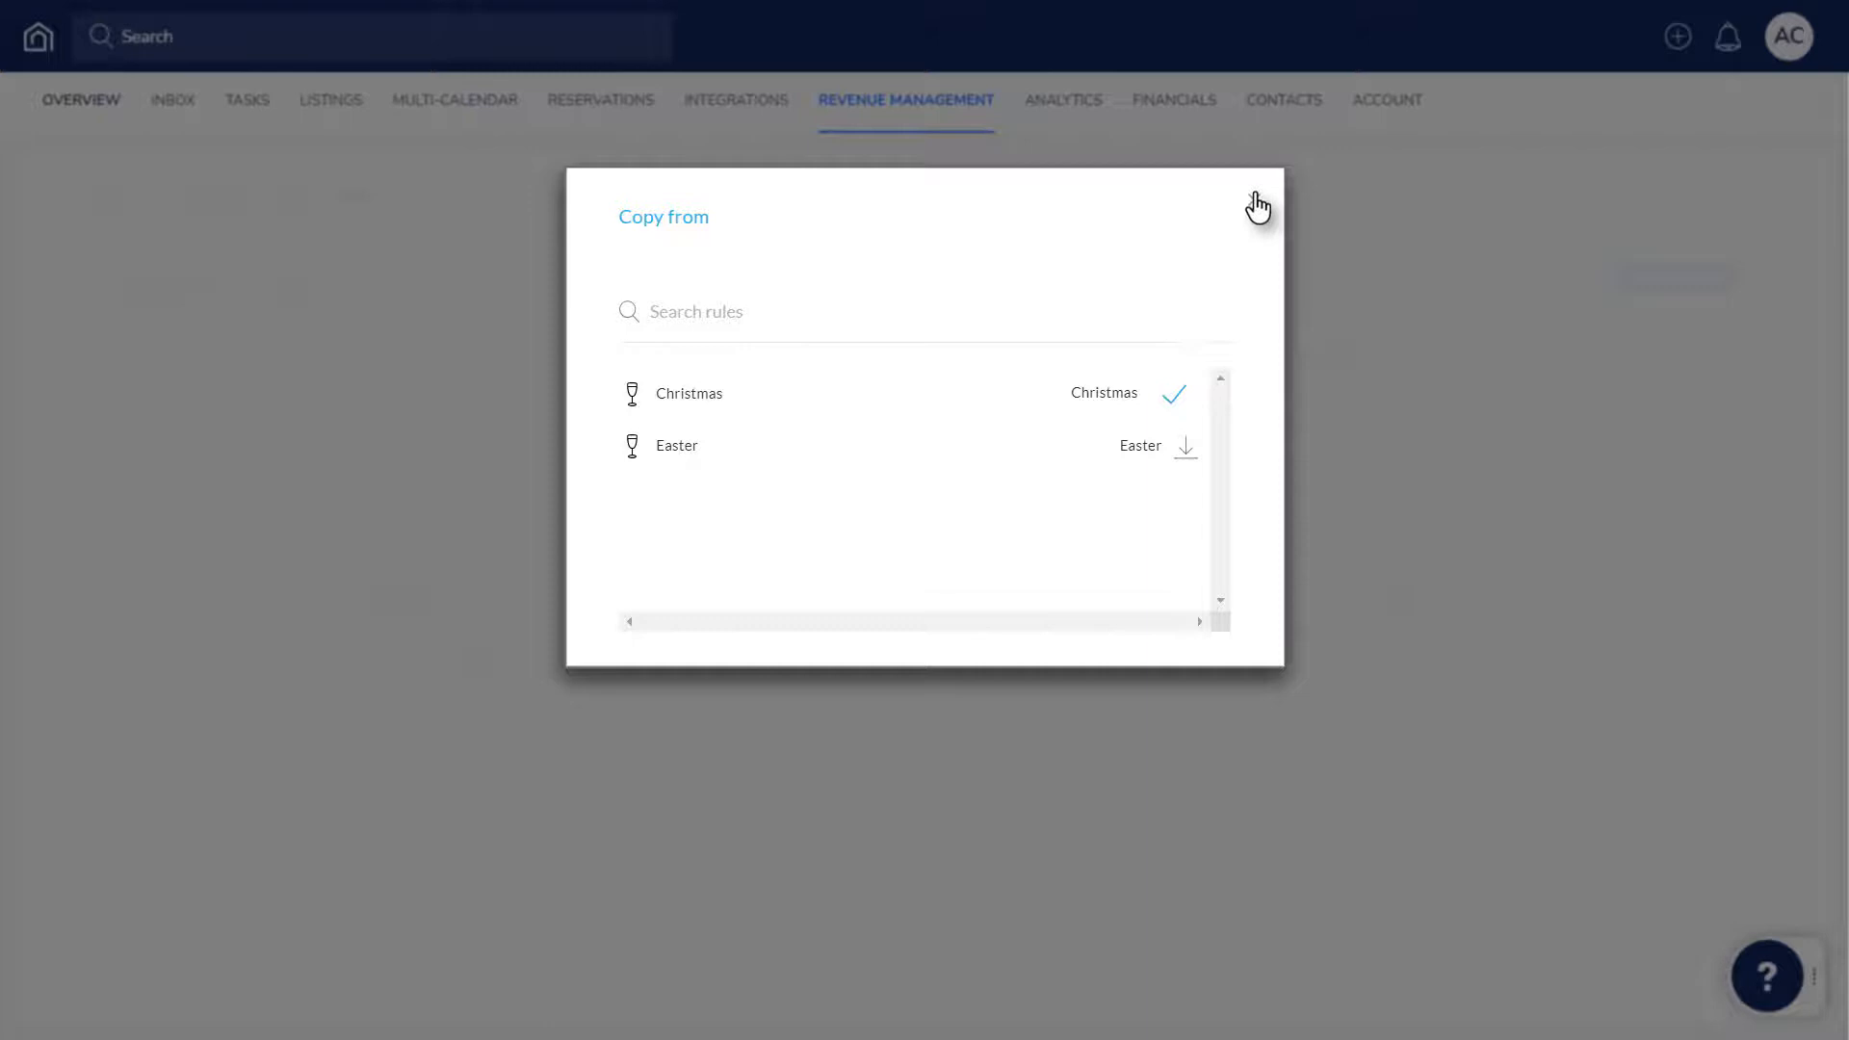
pyautogui.click(1259, 200)
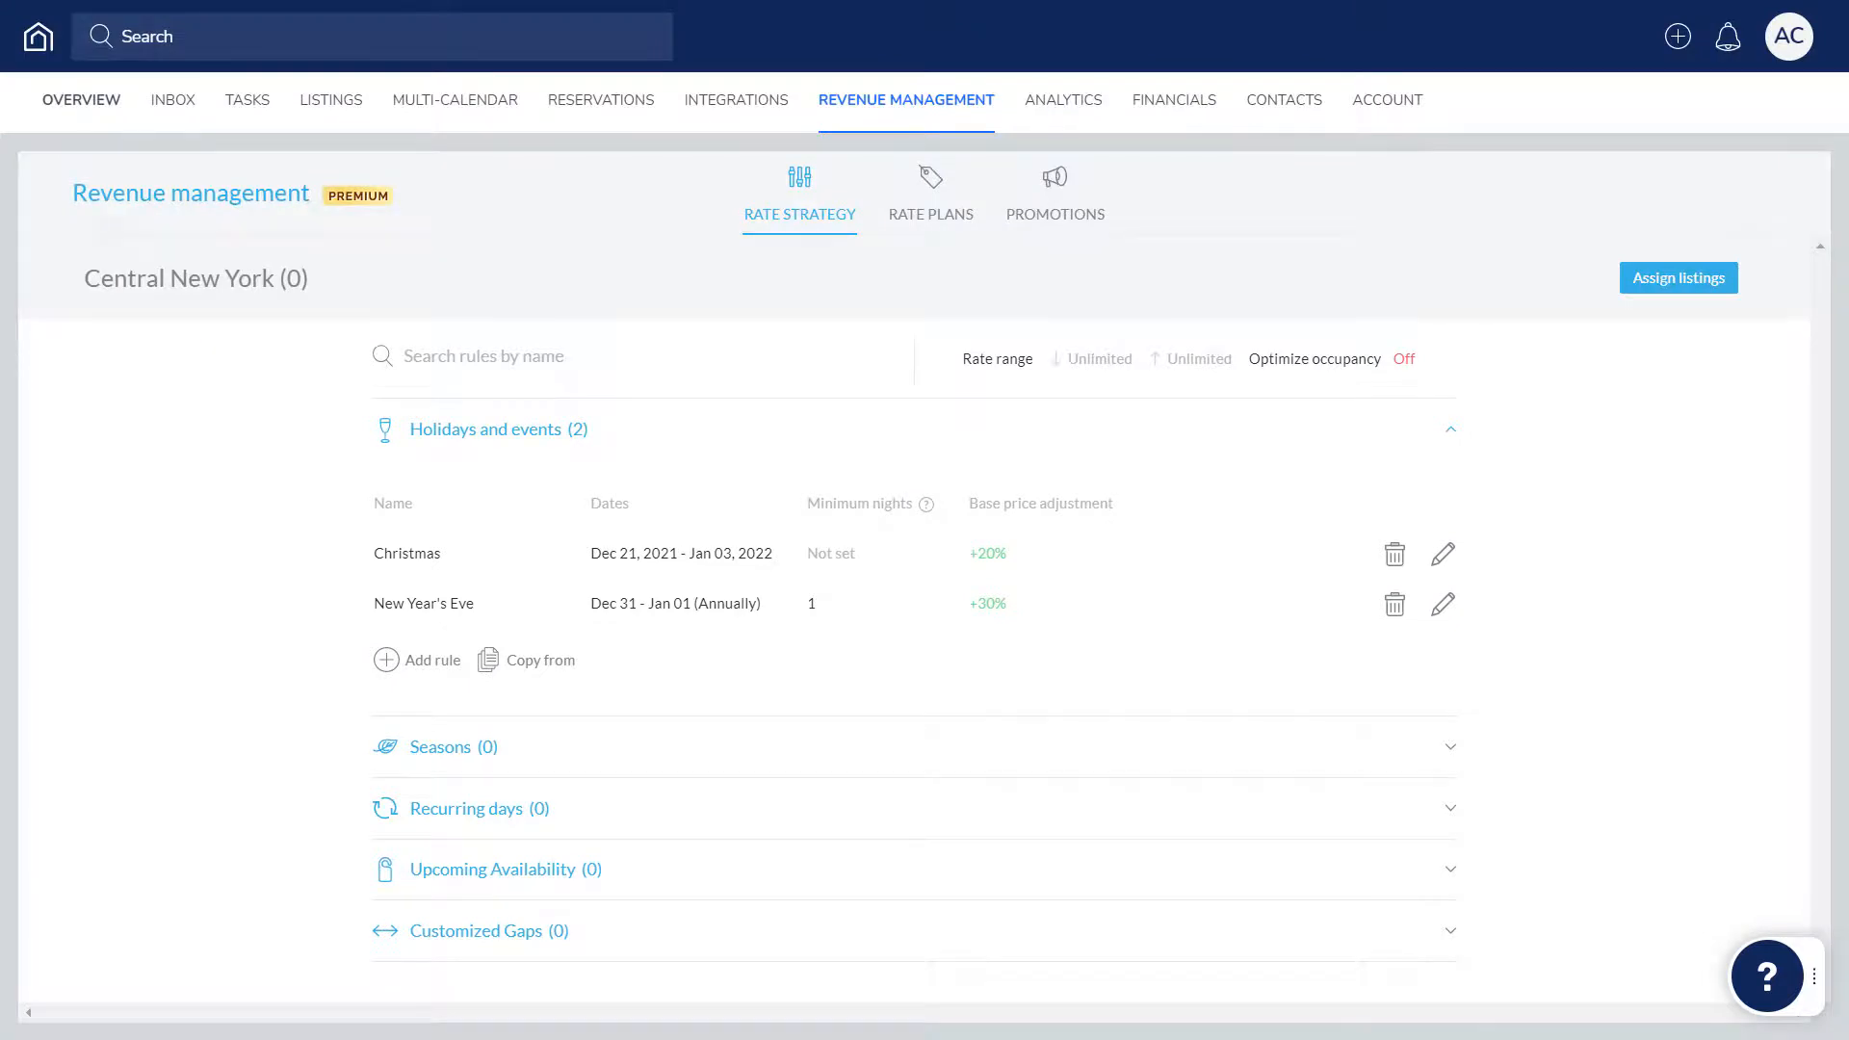
pyautogui.moveTo(991, 372)
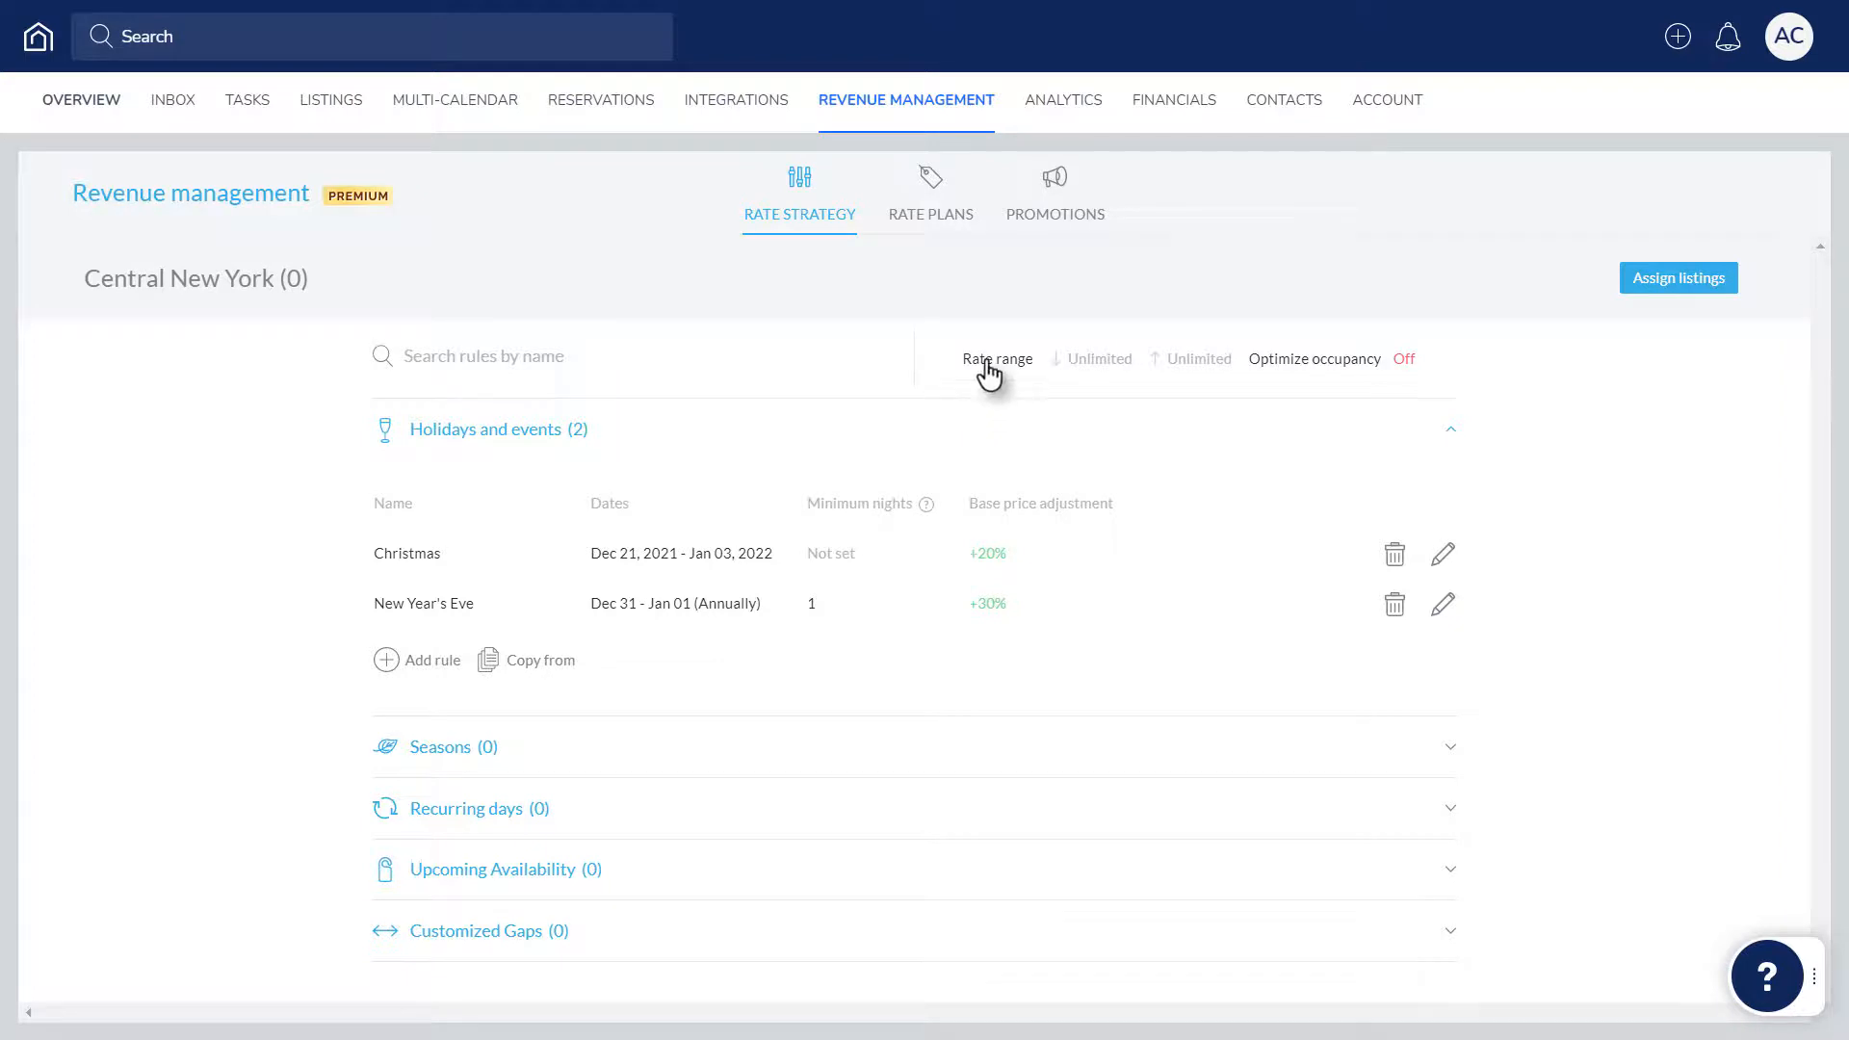
pyautogui.moveTo(1448, 362)
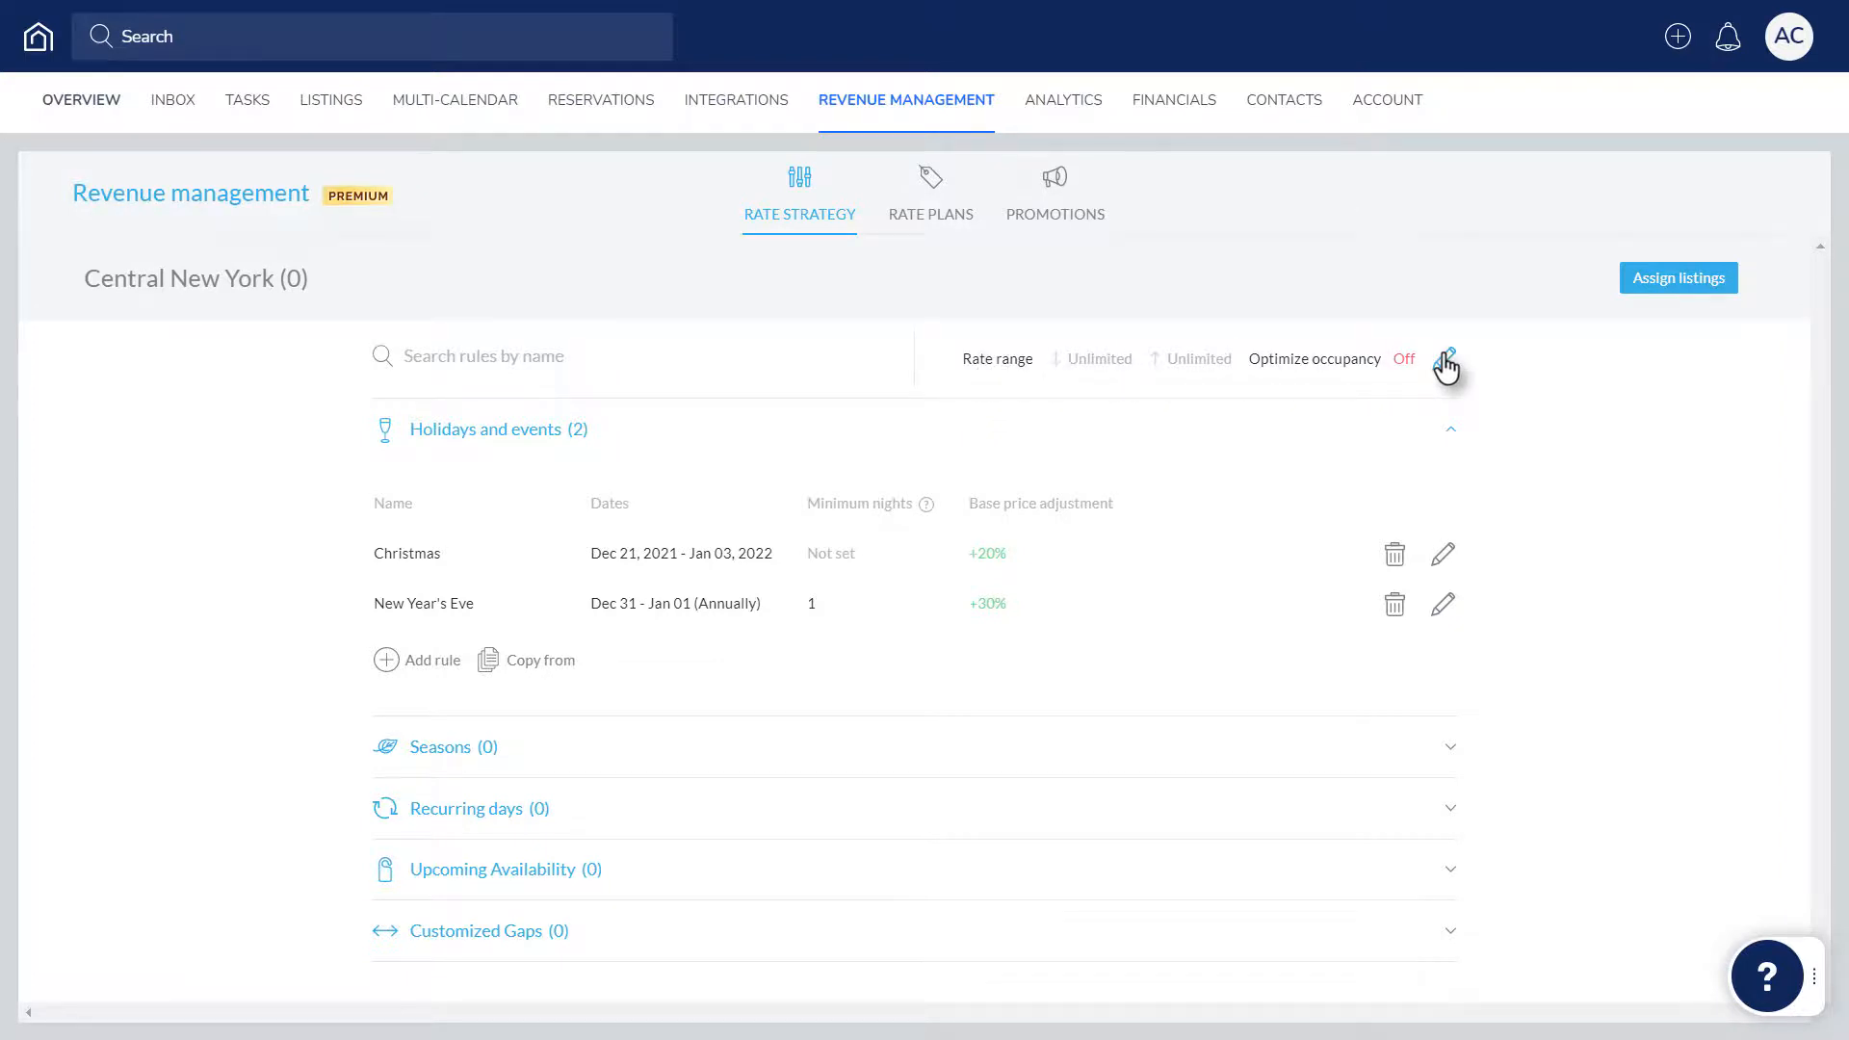
# Set the rate range to −20%/+35% and enable occupancy optimization with a 2-night minimum
pyautogui.click(1445, 362)
pyautogui.write('35')
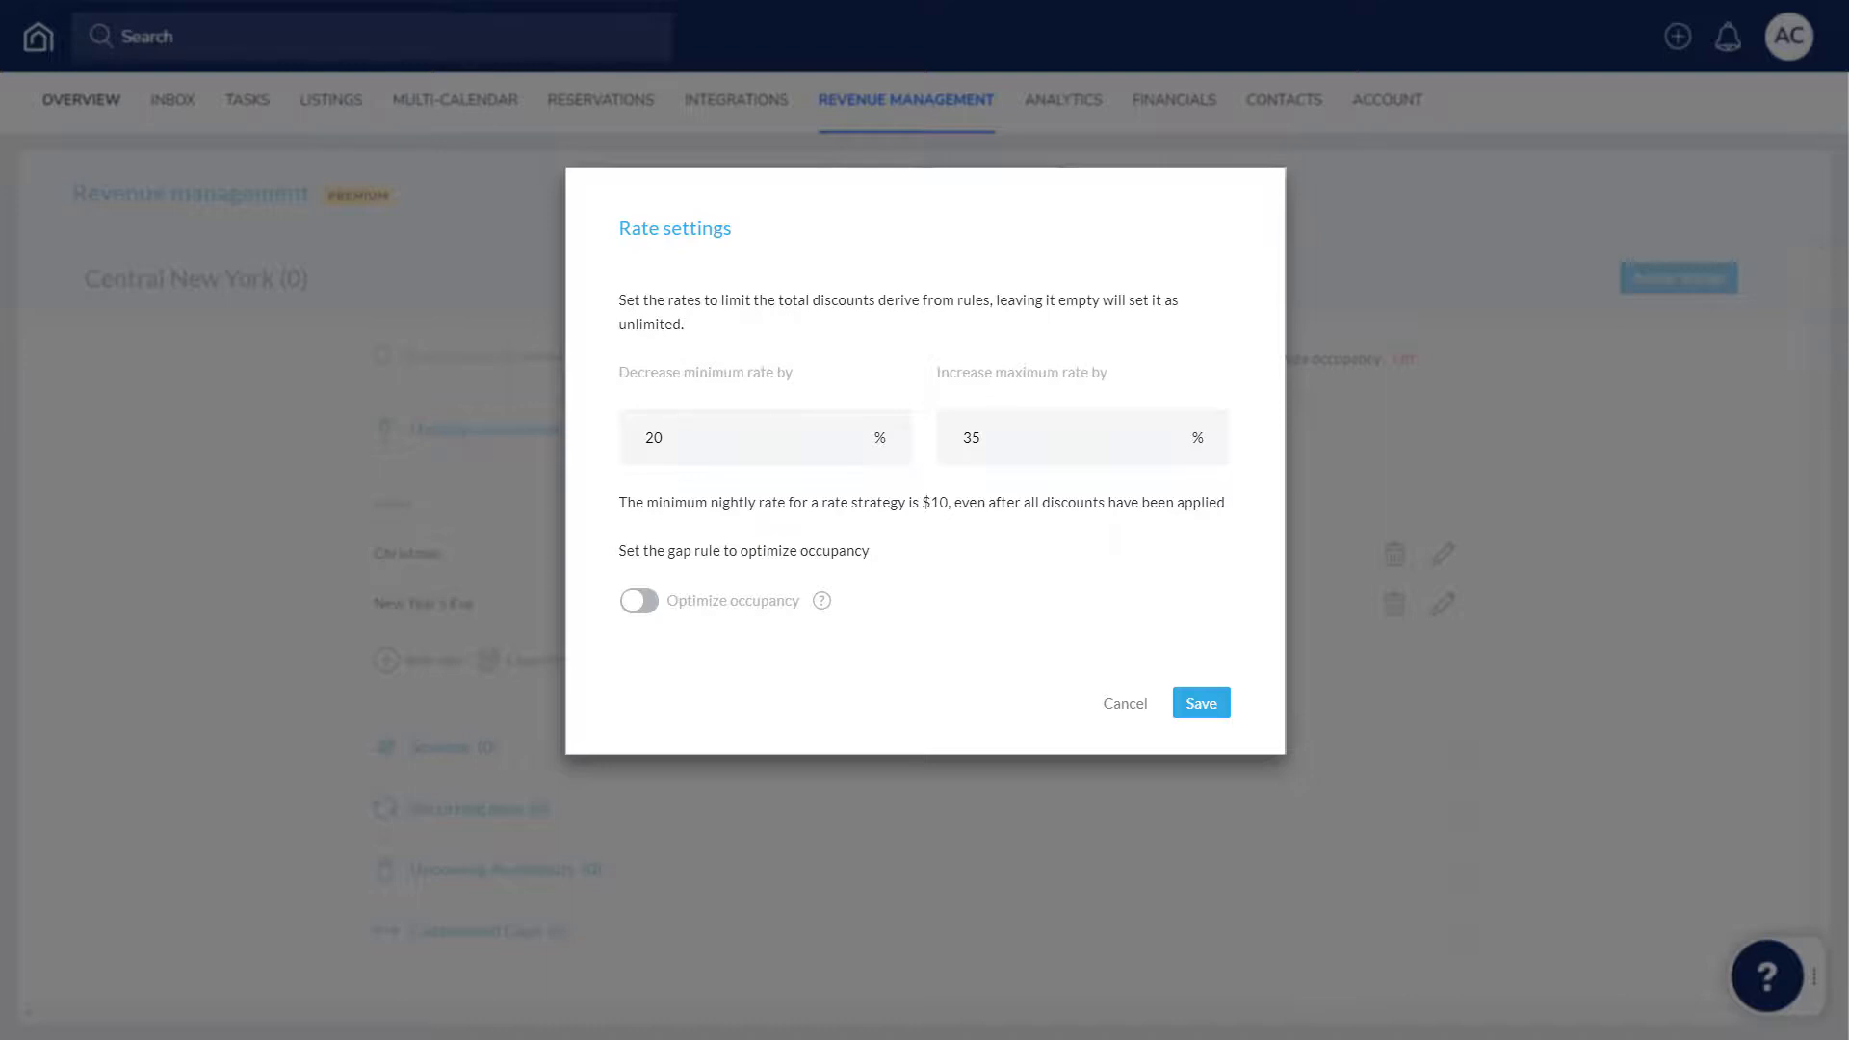
pyautogui.click(639, 600)
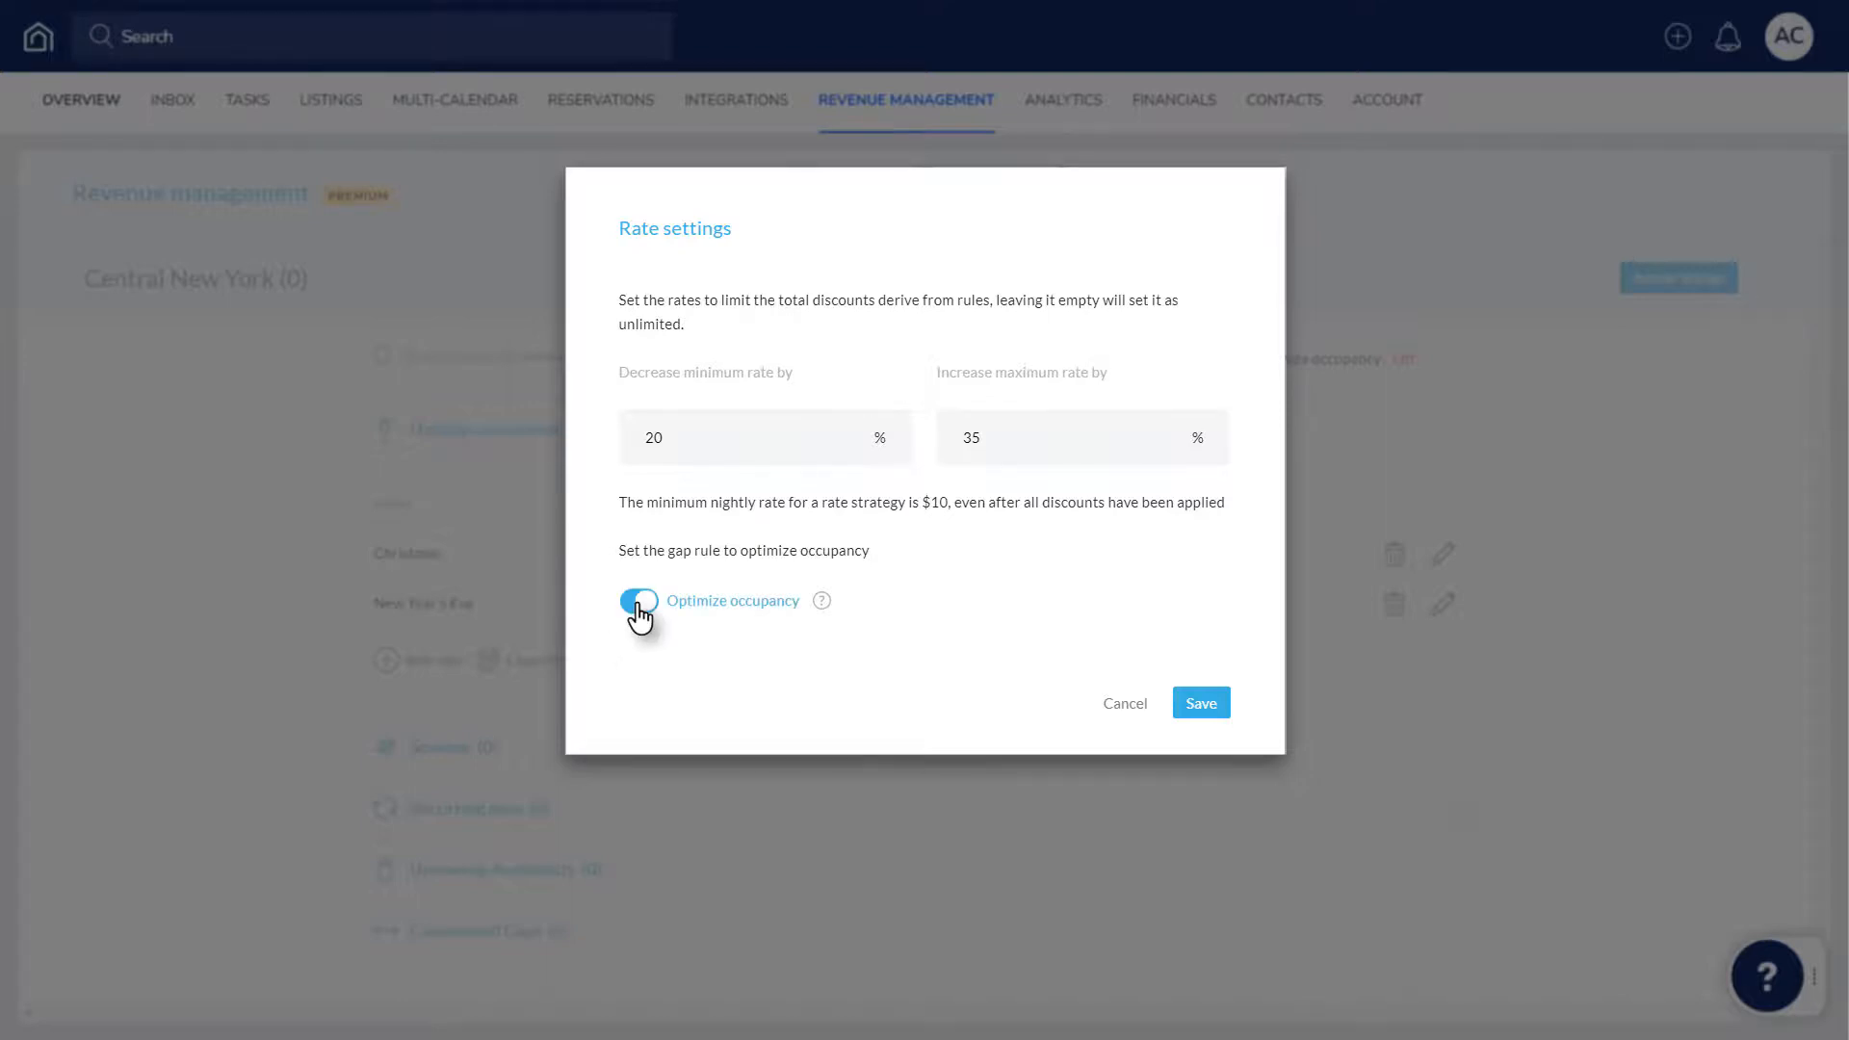
pyautogui.click(640, 600)
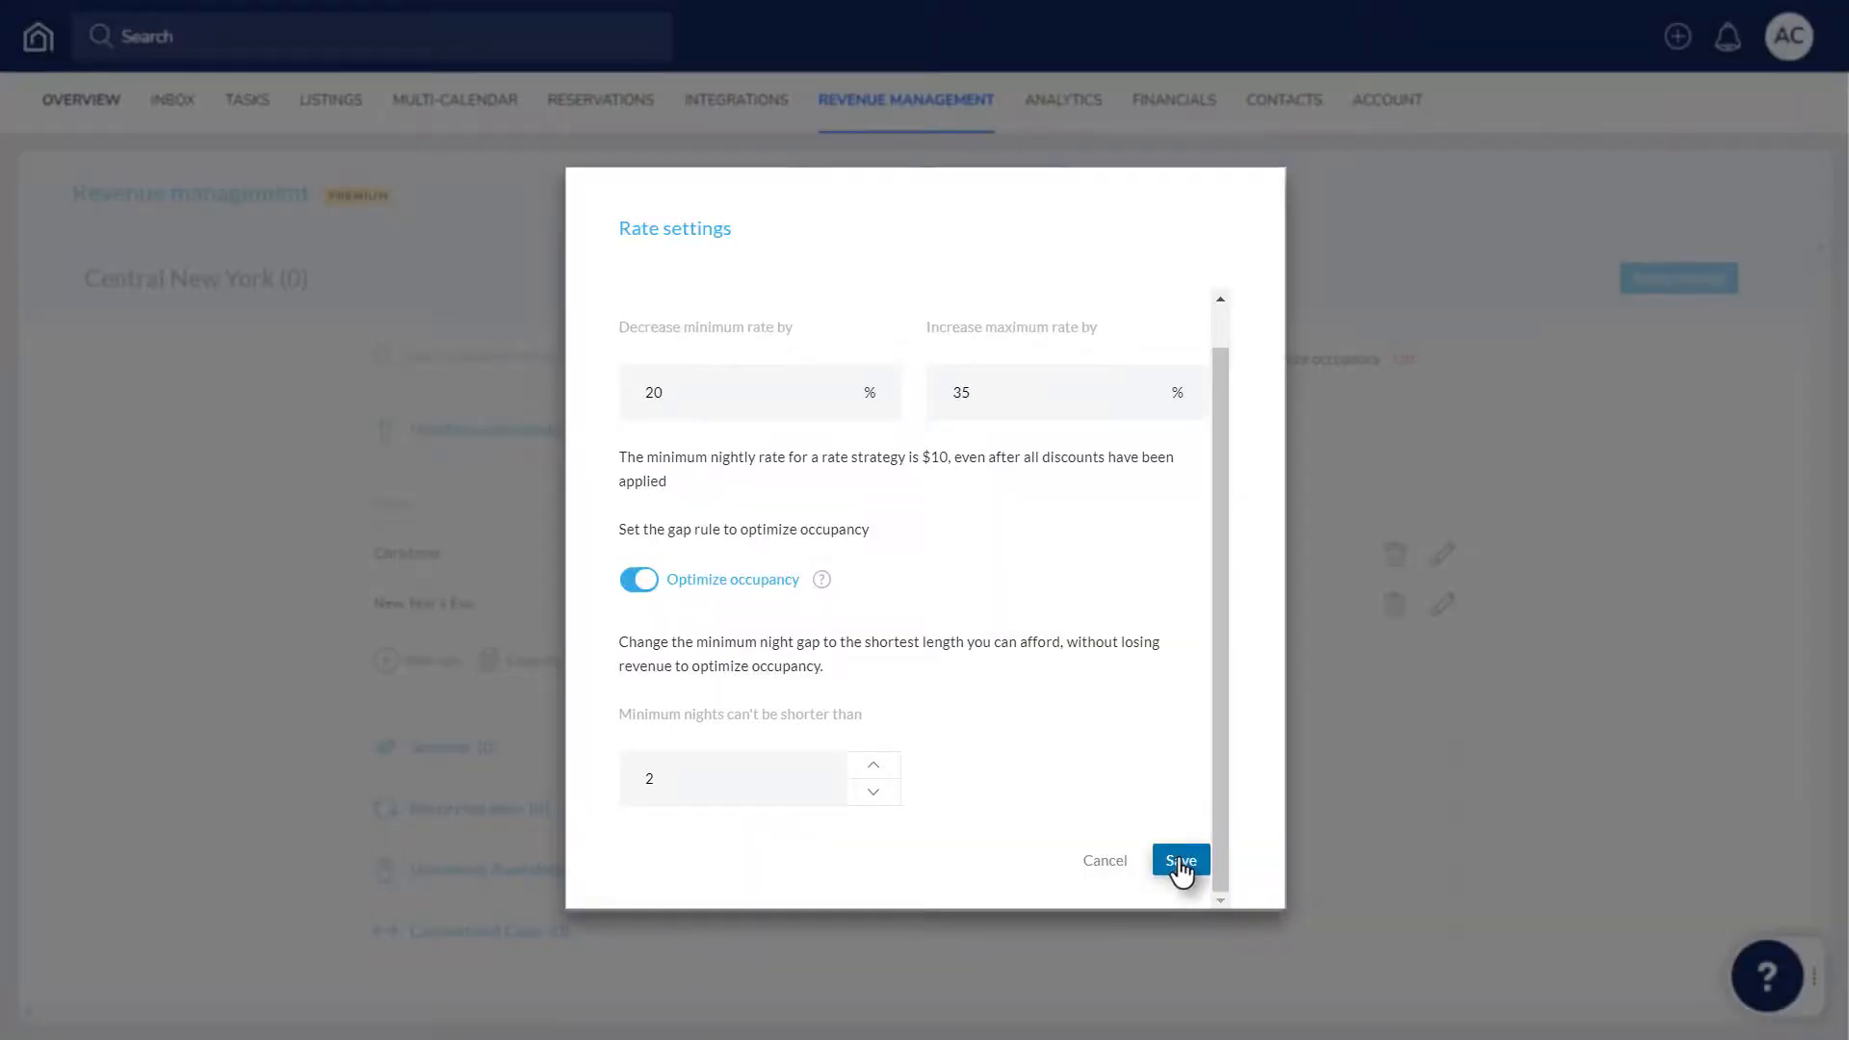
pyautogui.click(1179, 860)
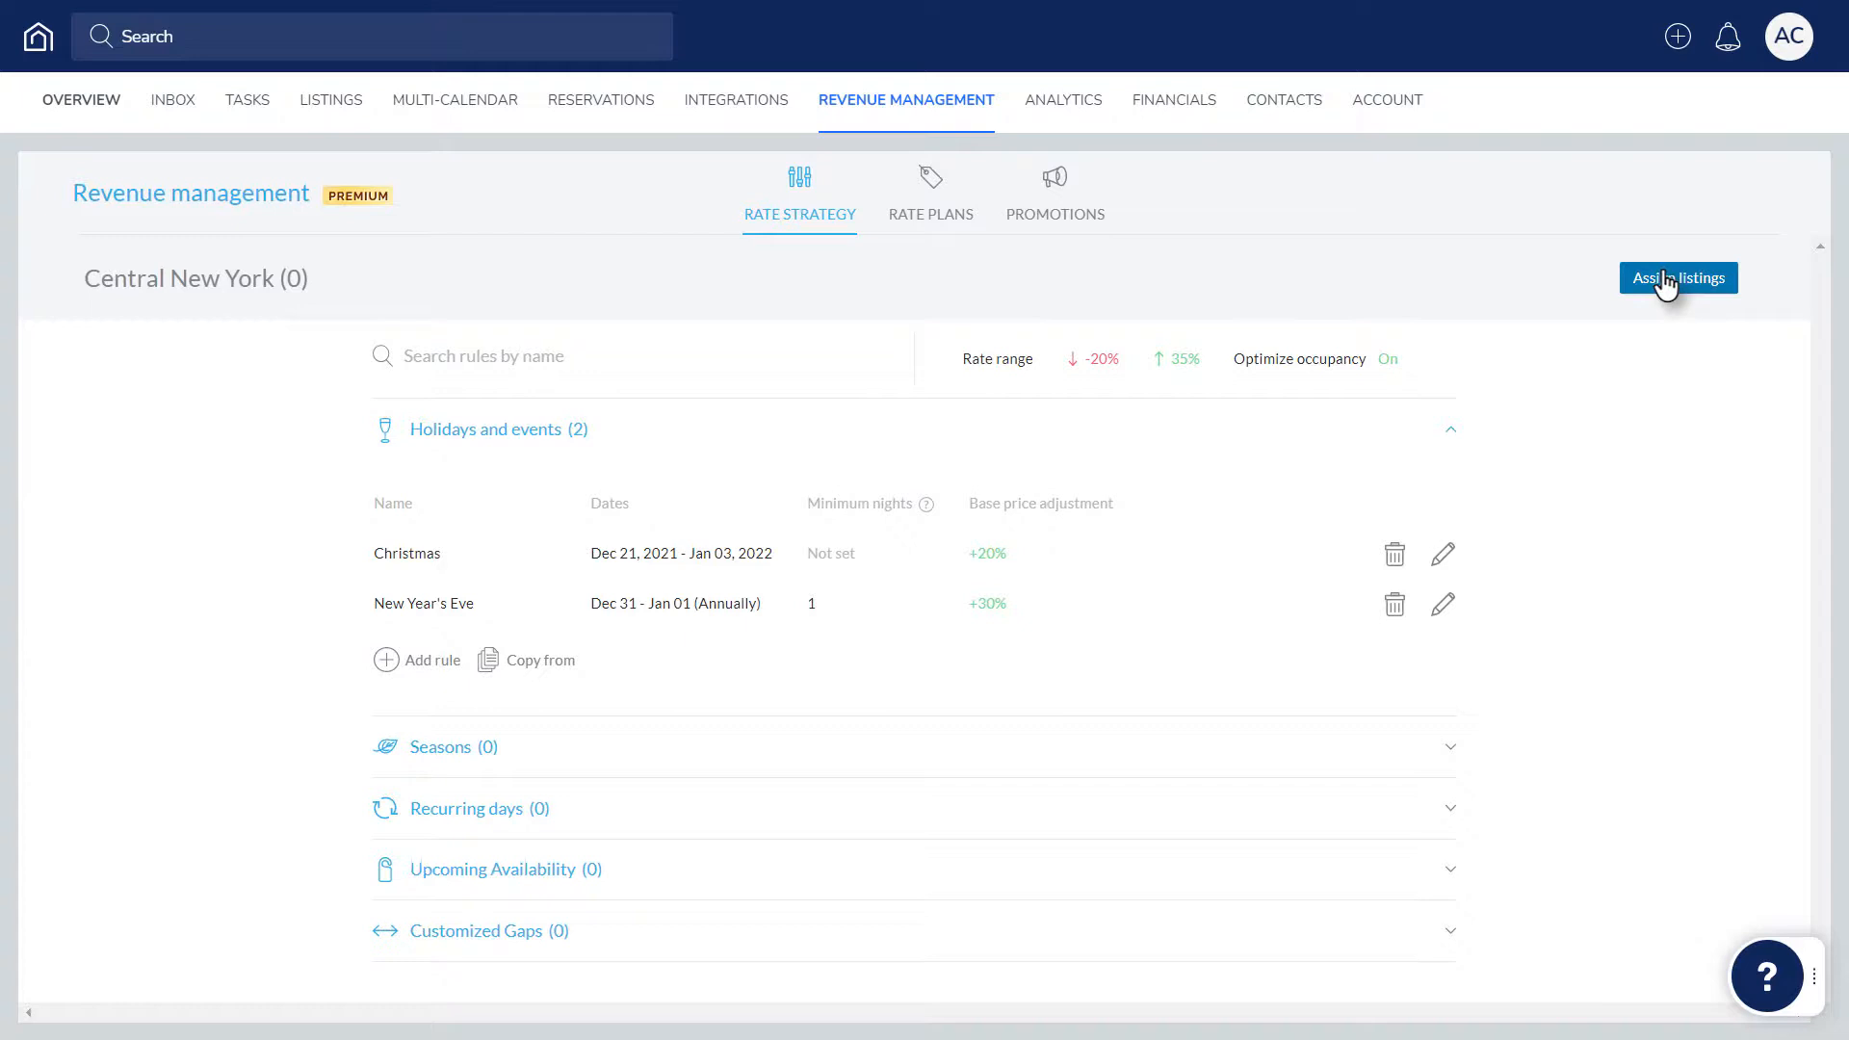
pyautogui.click(1676, 278)
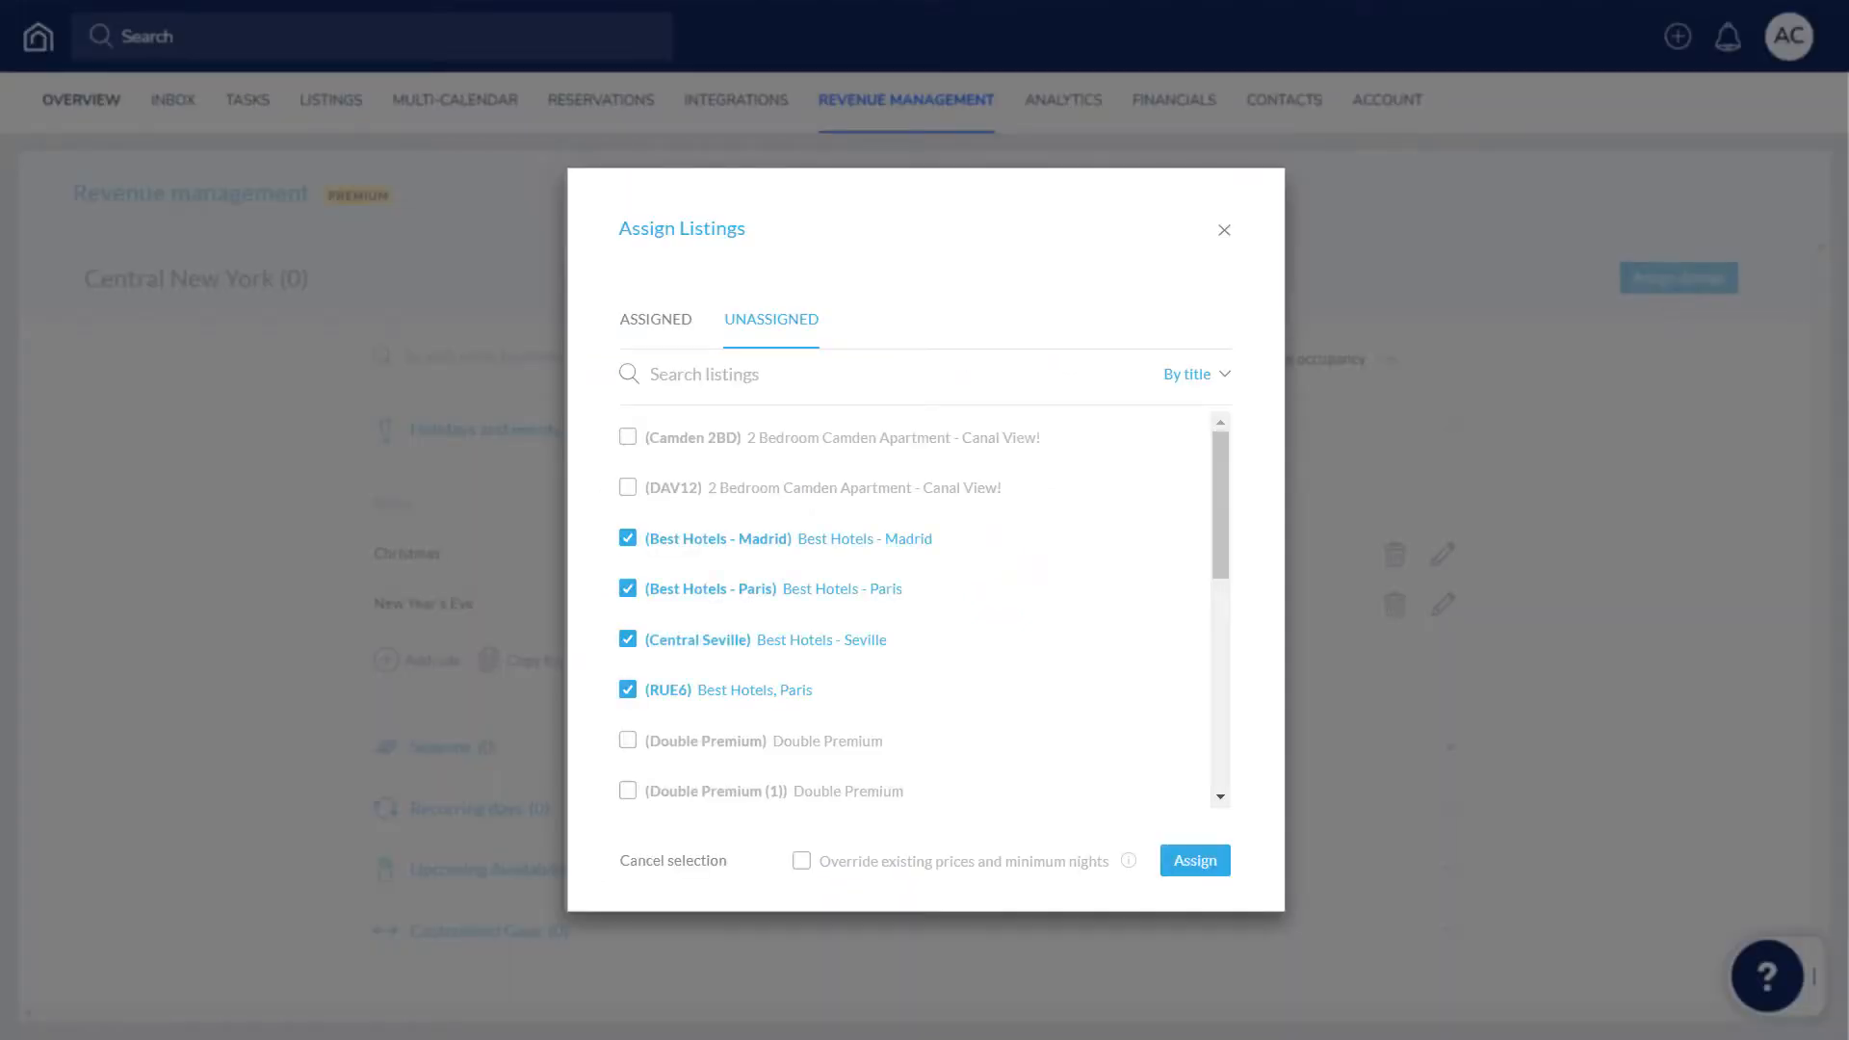
# Assign GuestyHotels Paris and the other selected listings, overriding existing prices and minimum nights
pyautogui.write('Paris')
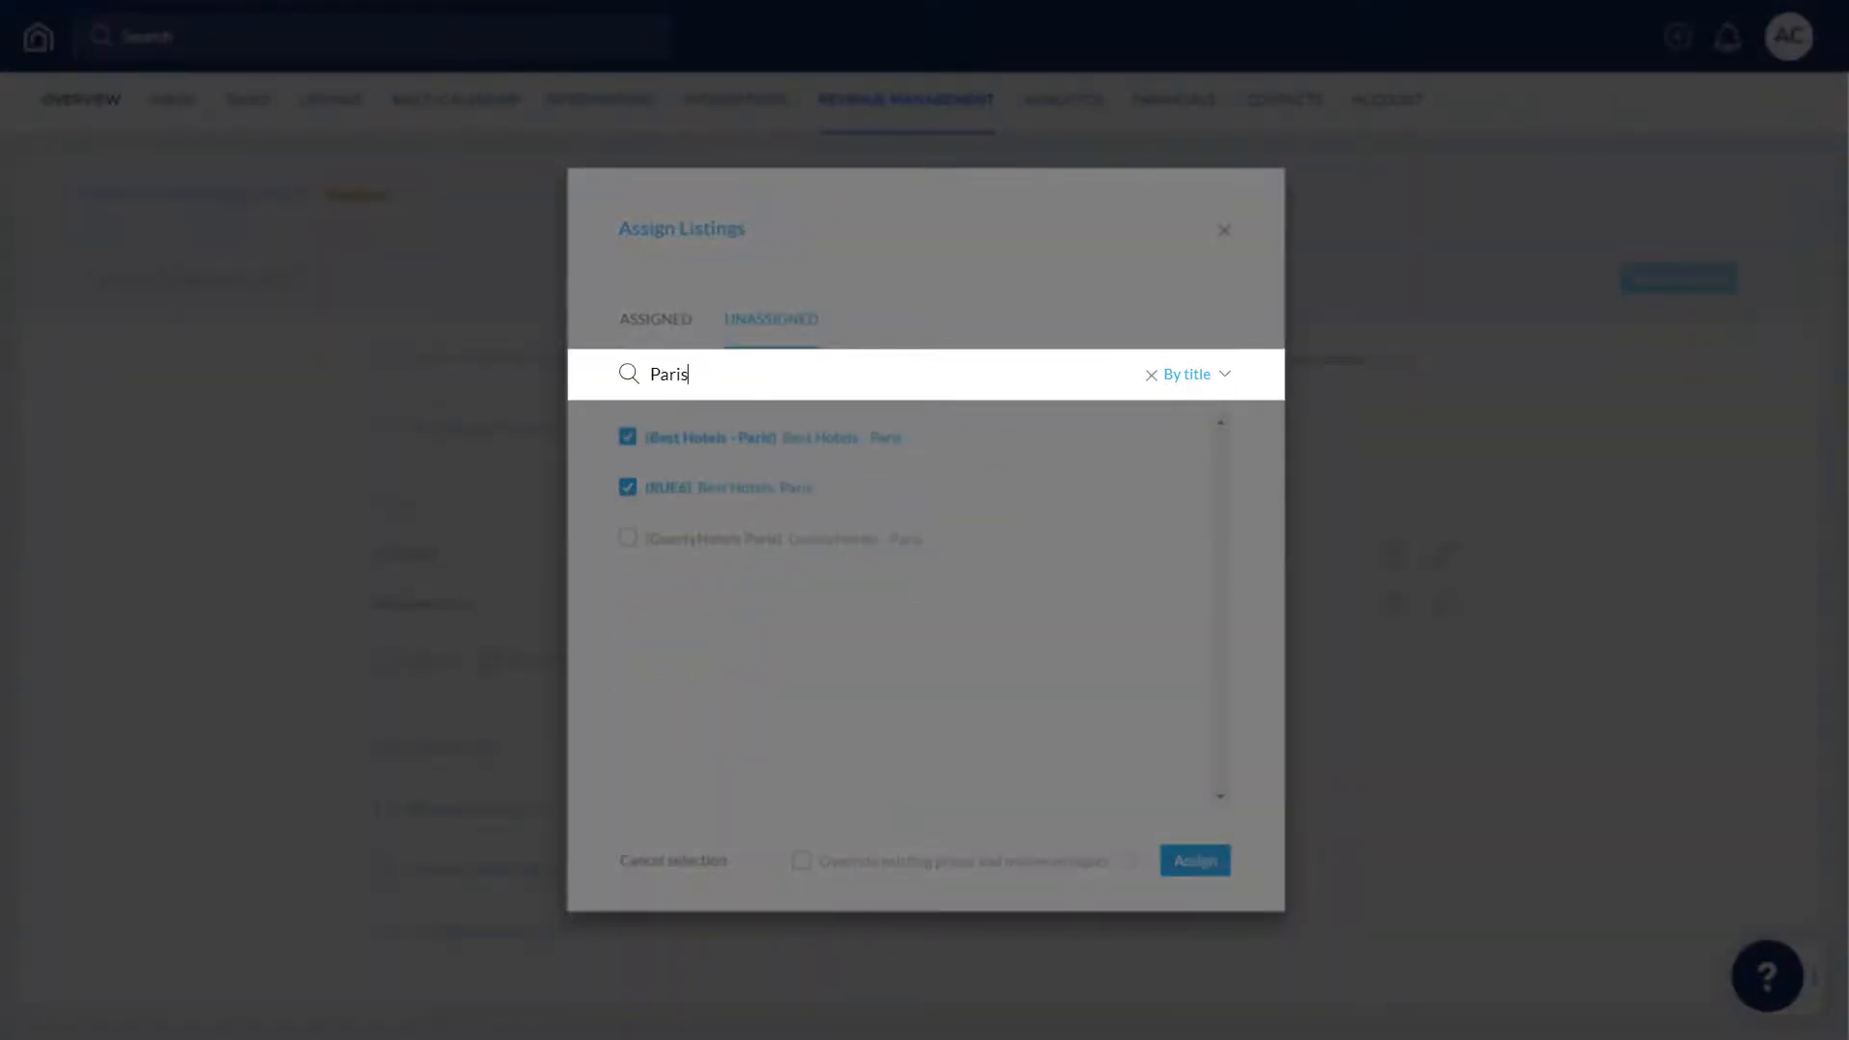
pyautogui.click(1150, 374)
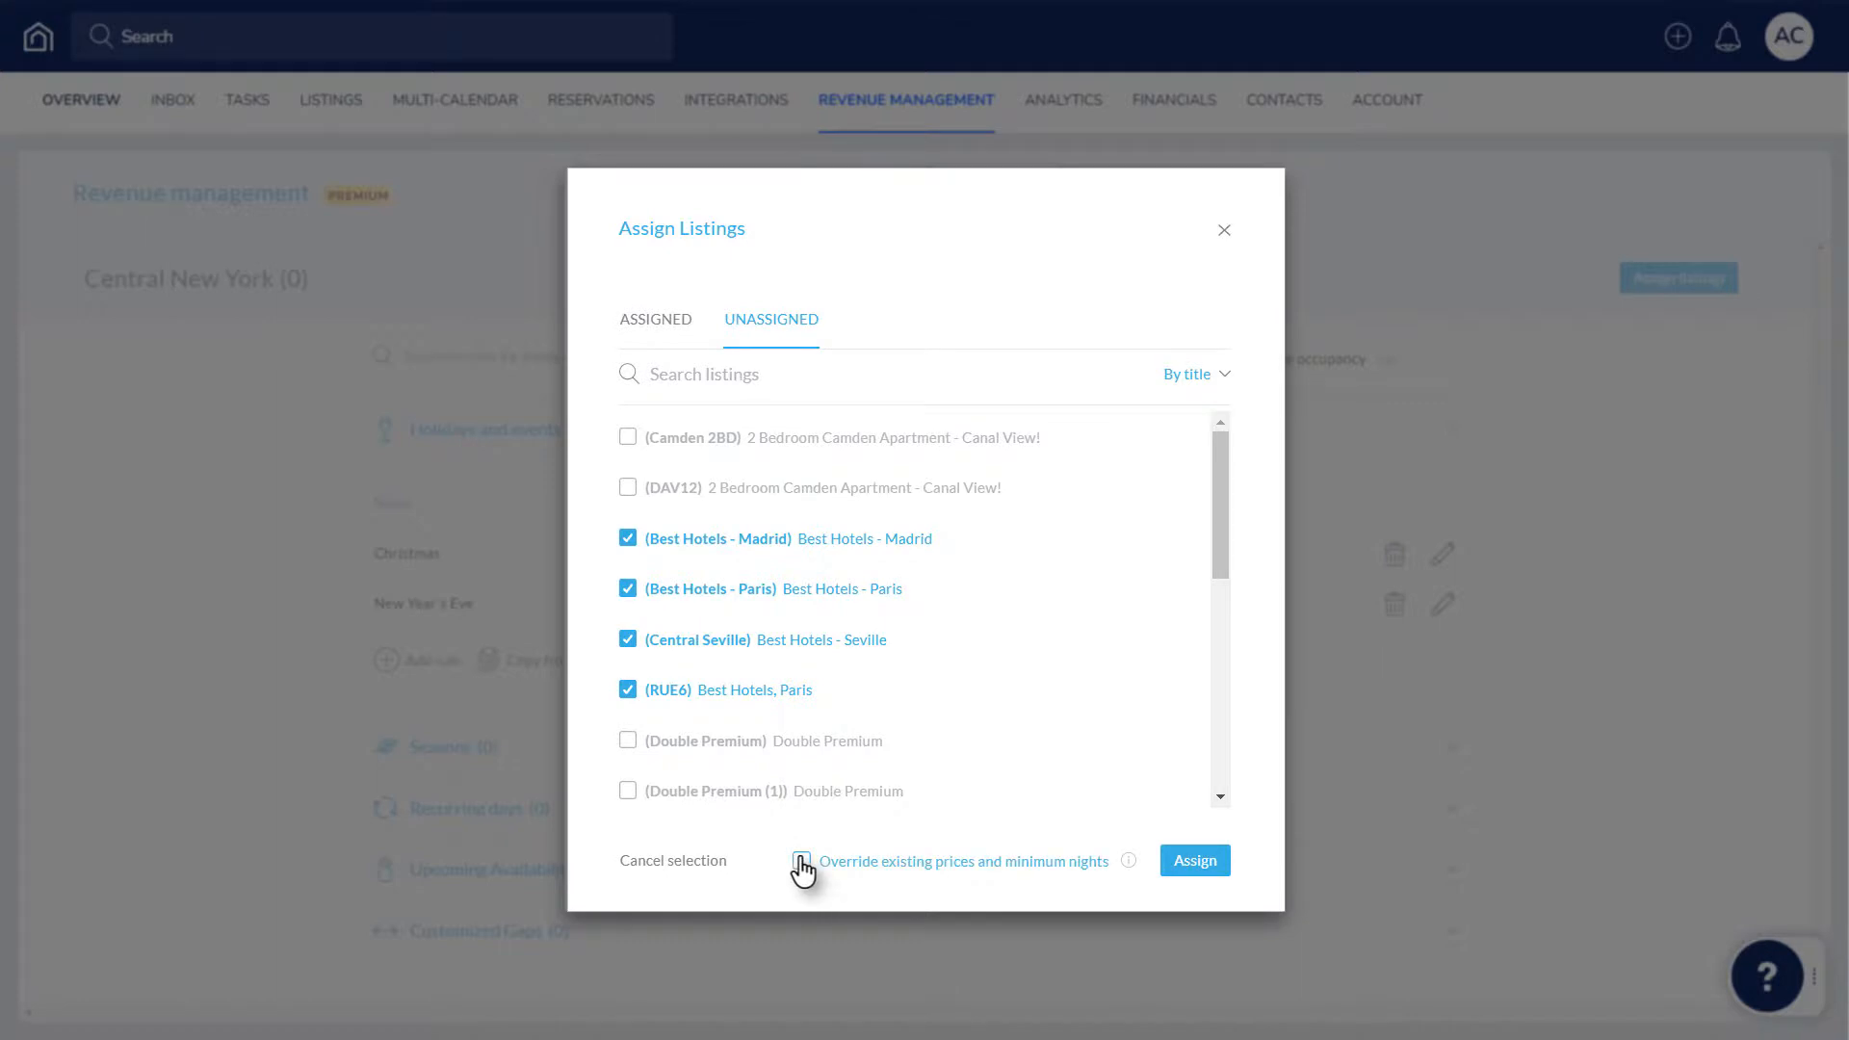
pyautogui.click(802, 861)
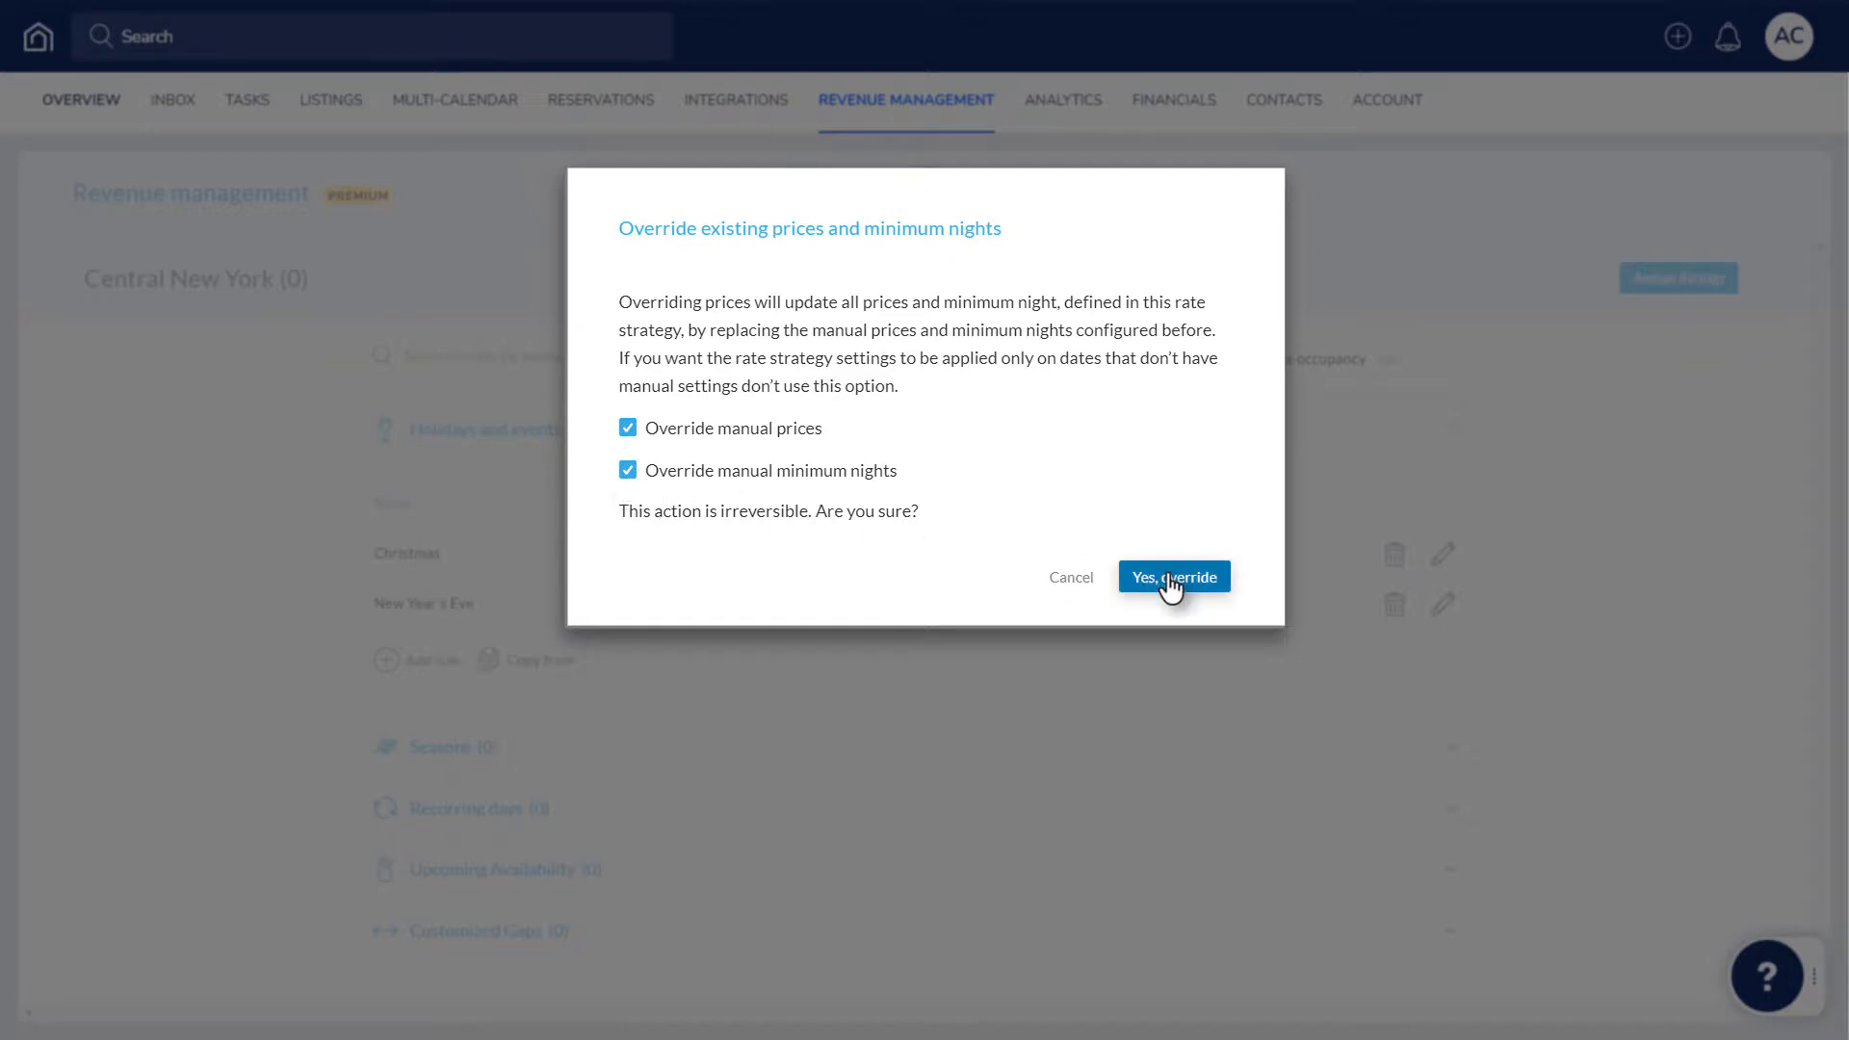
pyautogui.click(1172, 577)
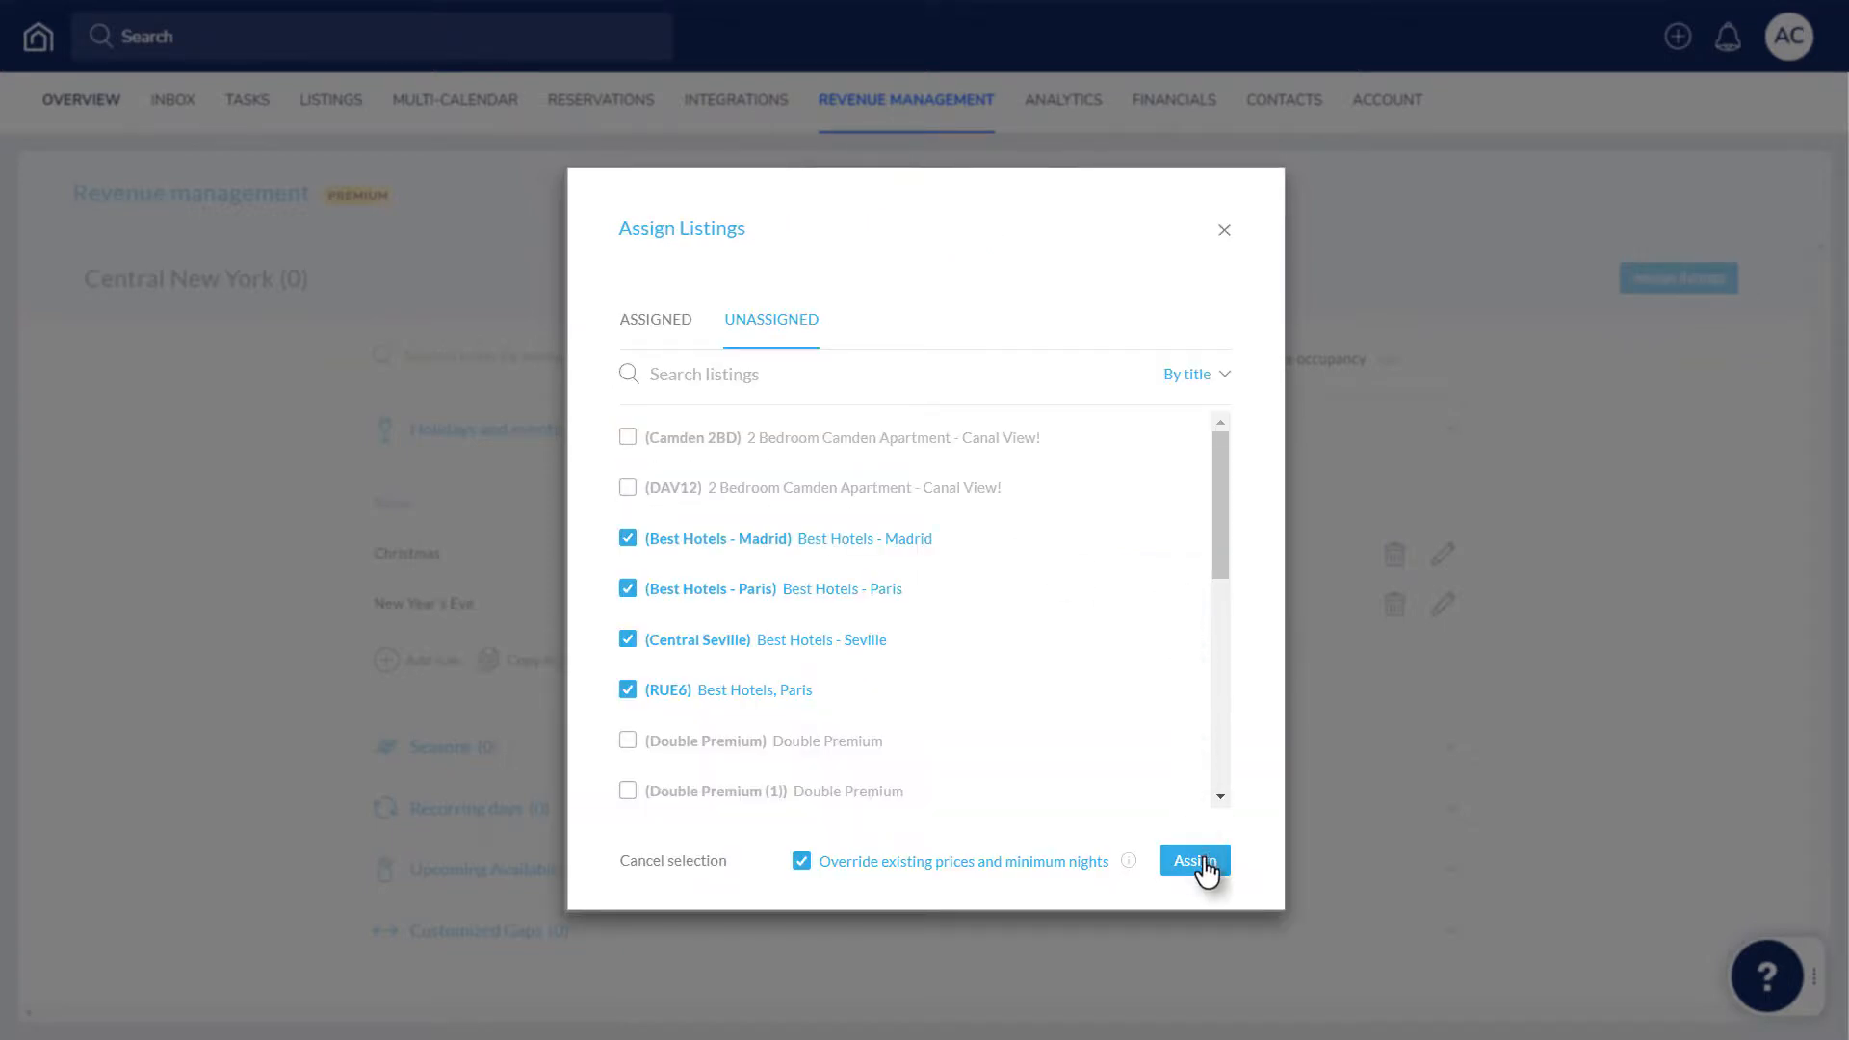
pyautogui.click(1193, 860)
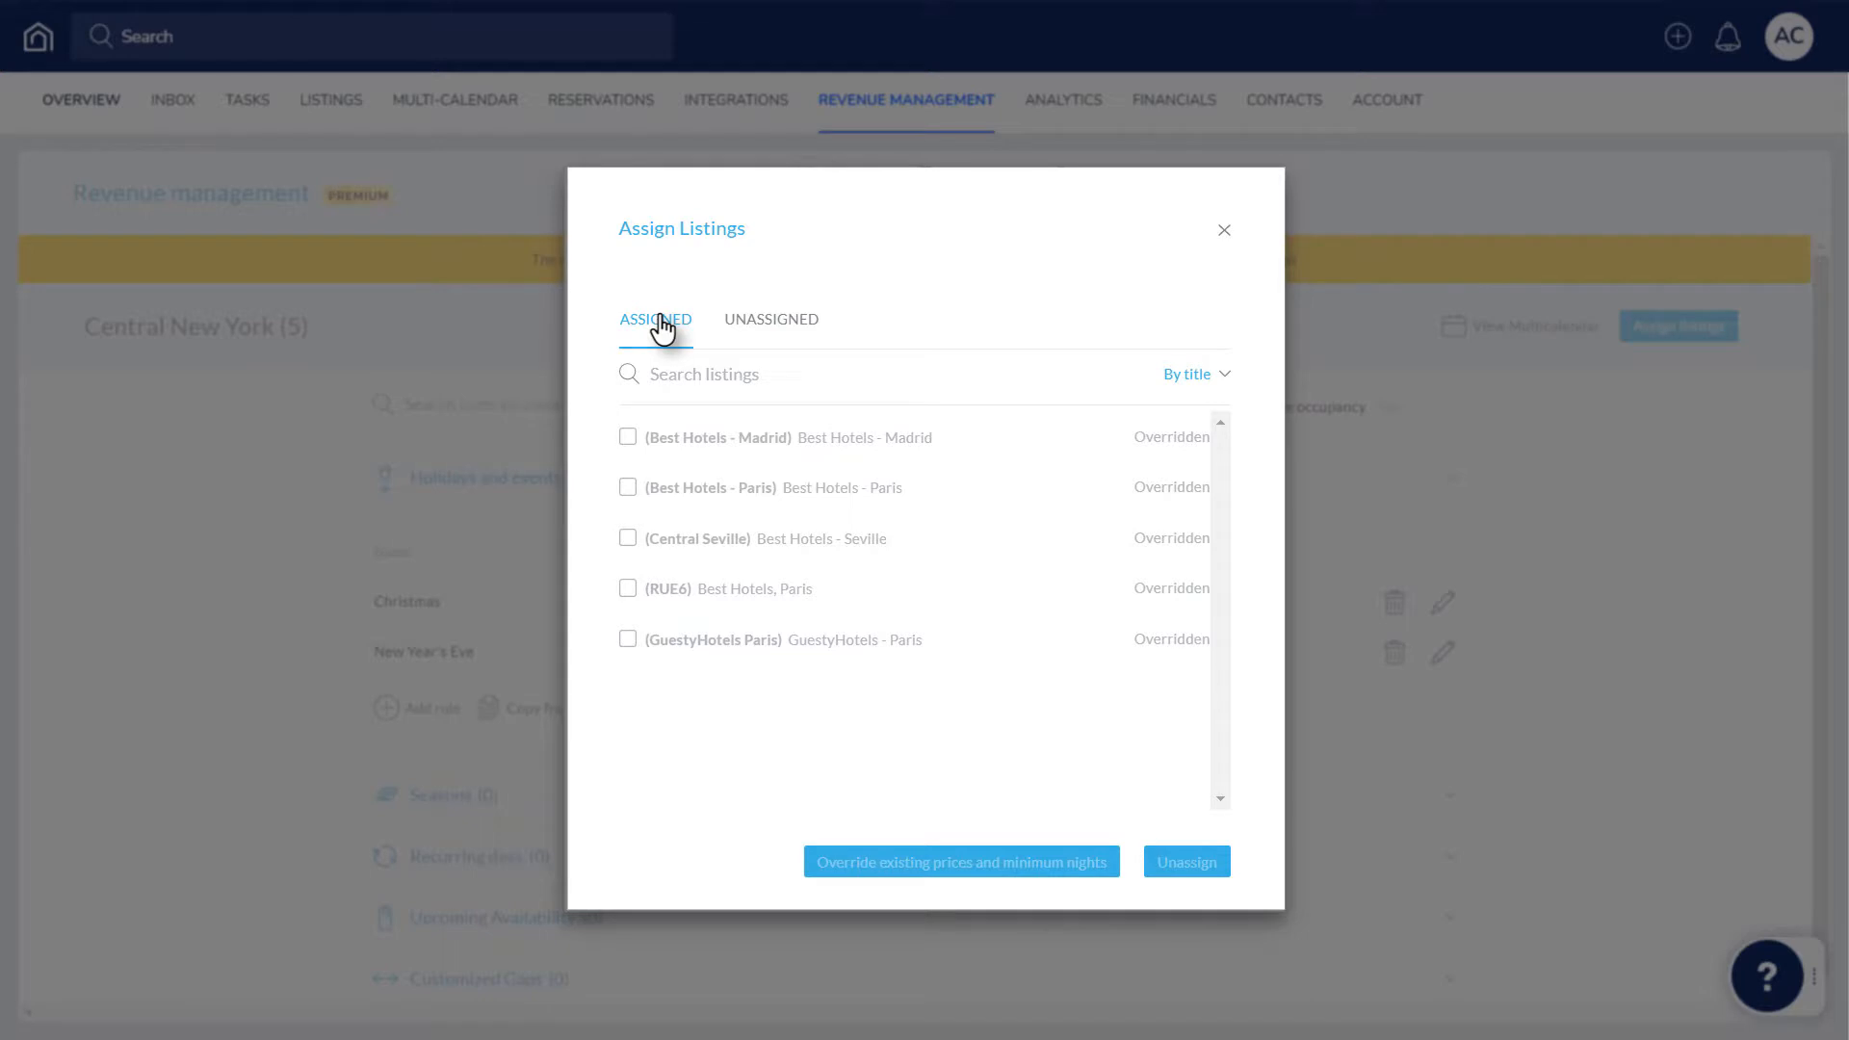
# Unassign the RUE6 Best Hotels, Paris listing, then return to the rate strategies list
pyautogui.click(627, 587)
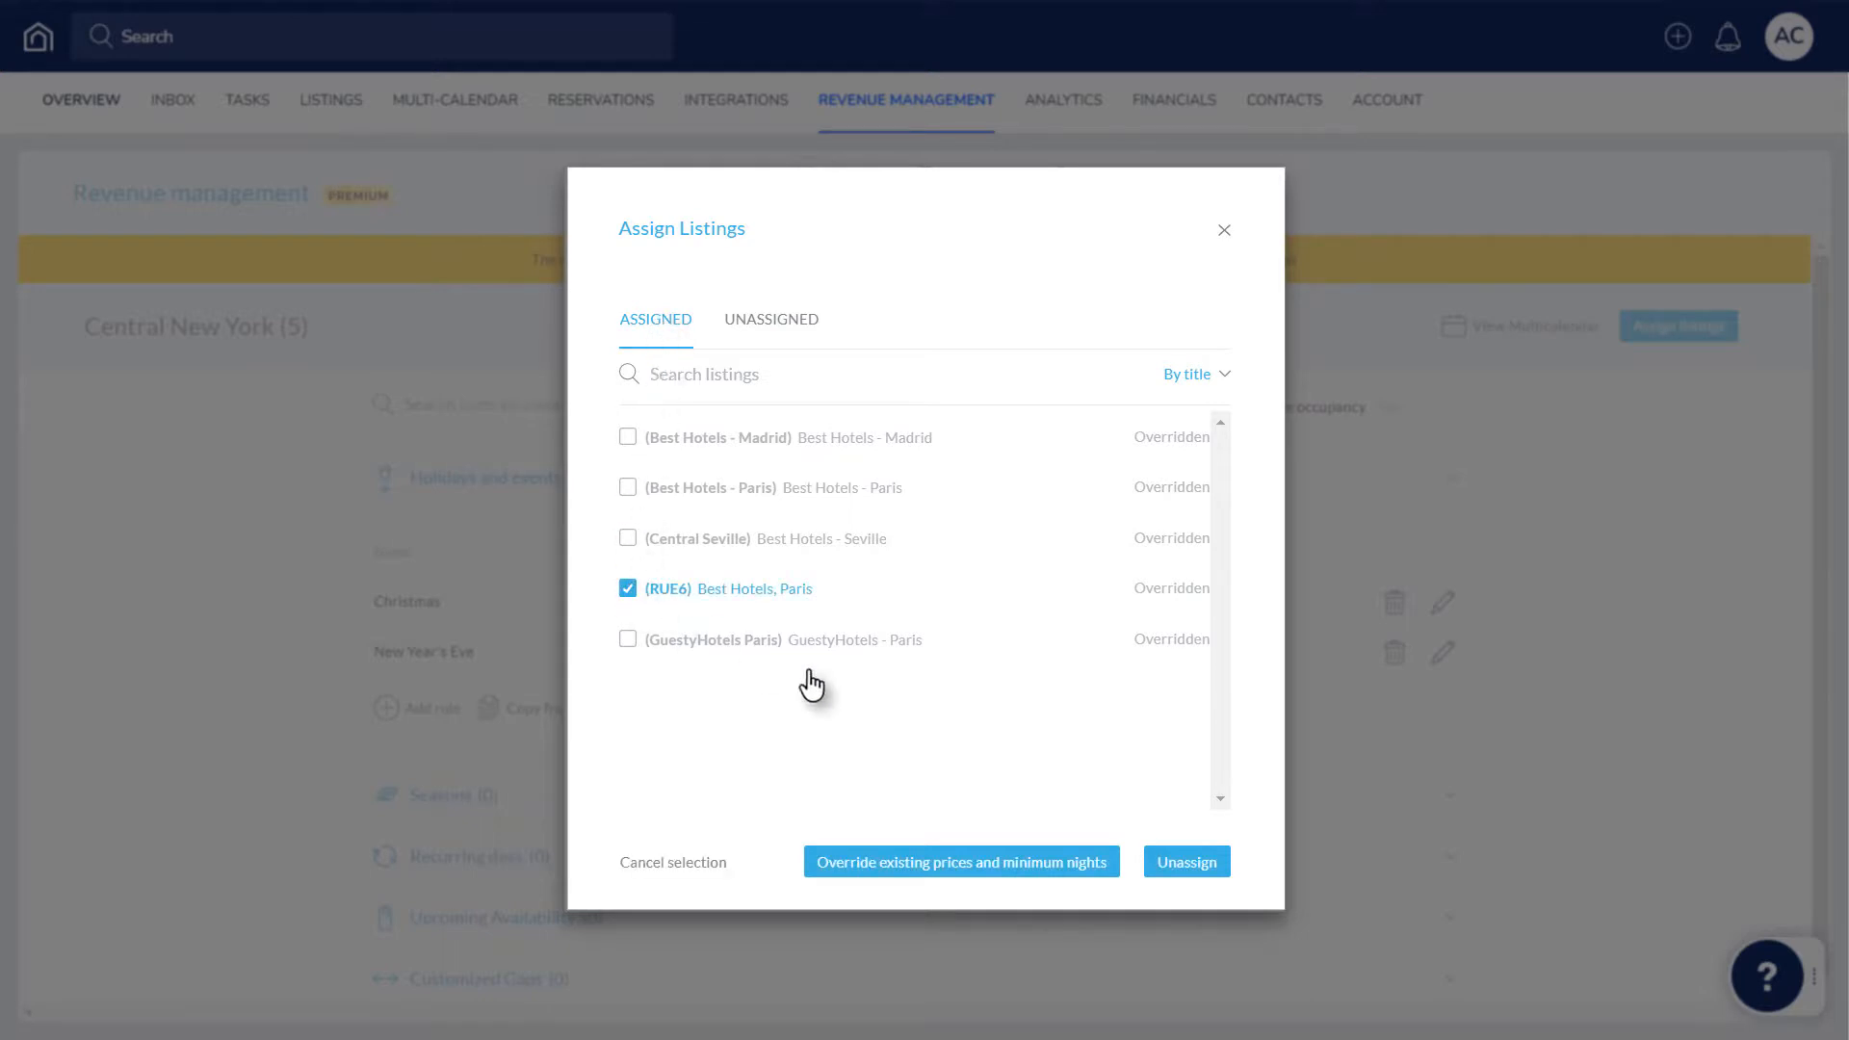
pyautogui.click(1185, 860)
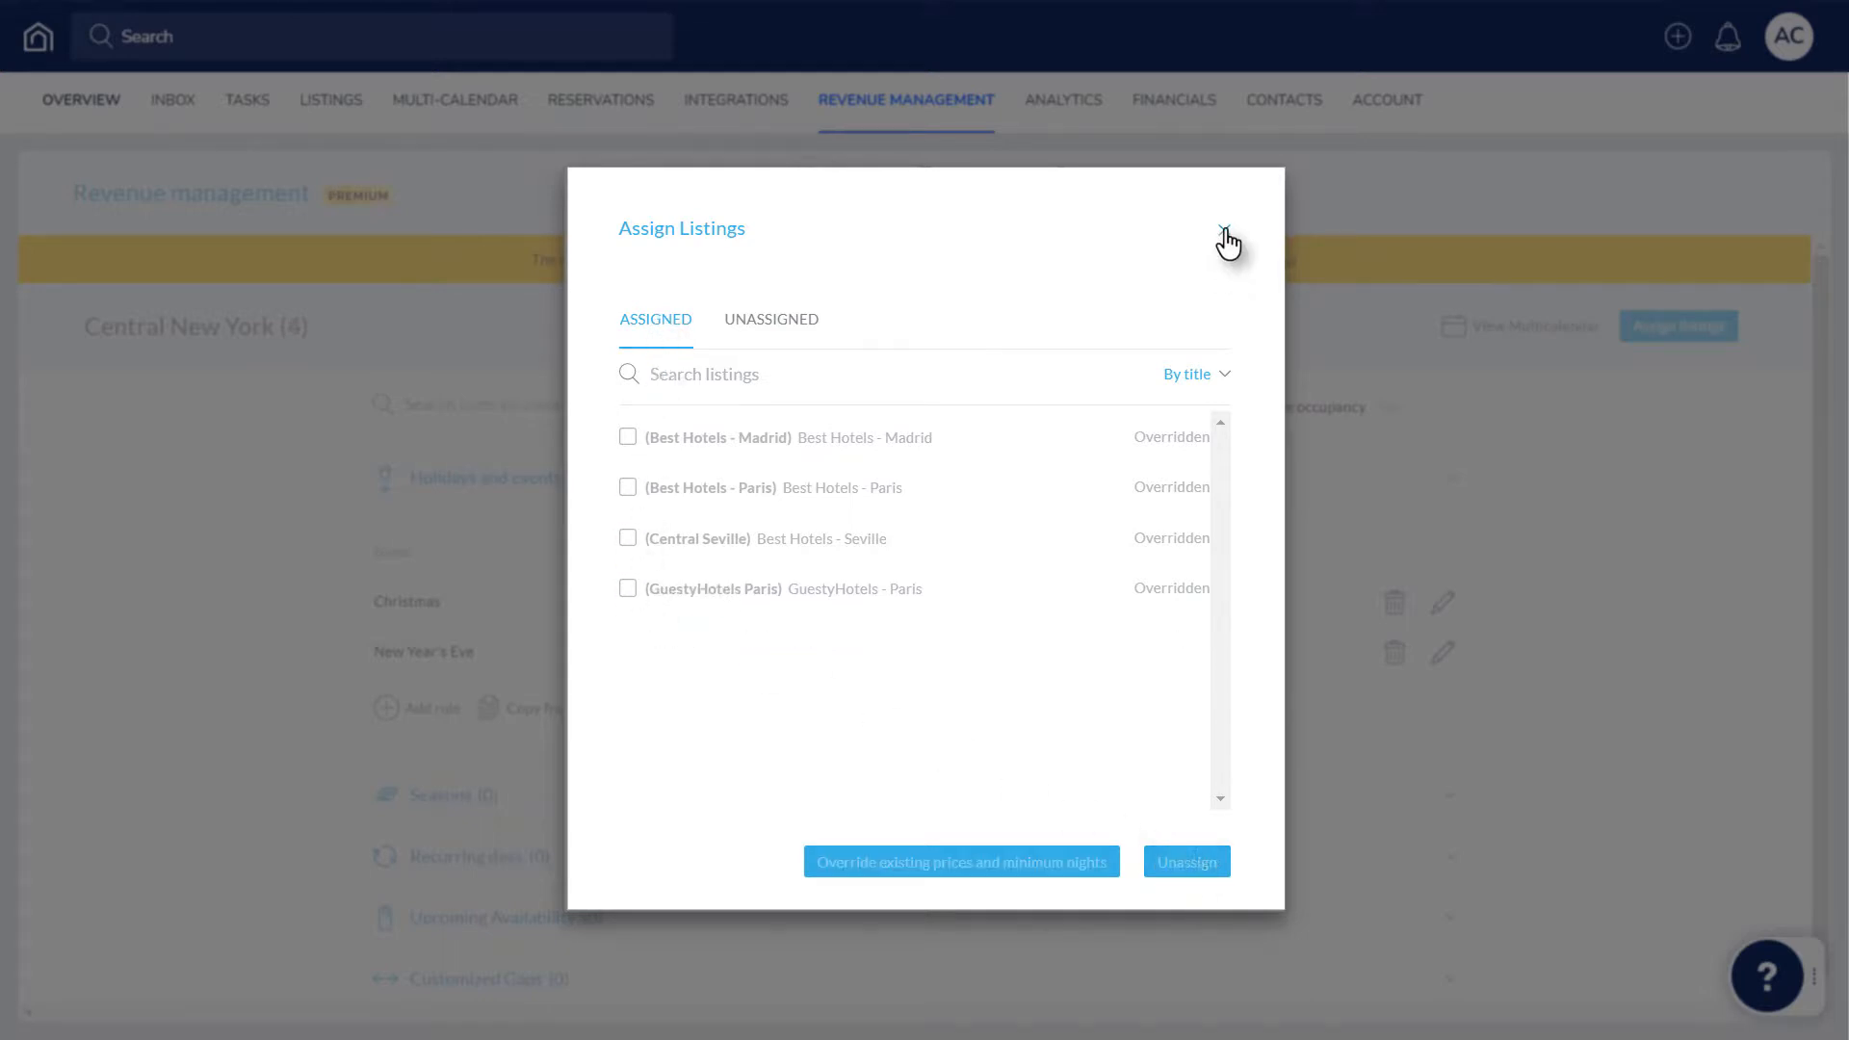
pyautogui.click(1228, 235)
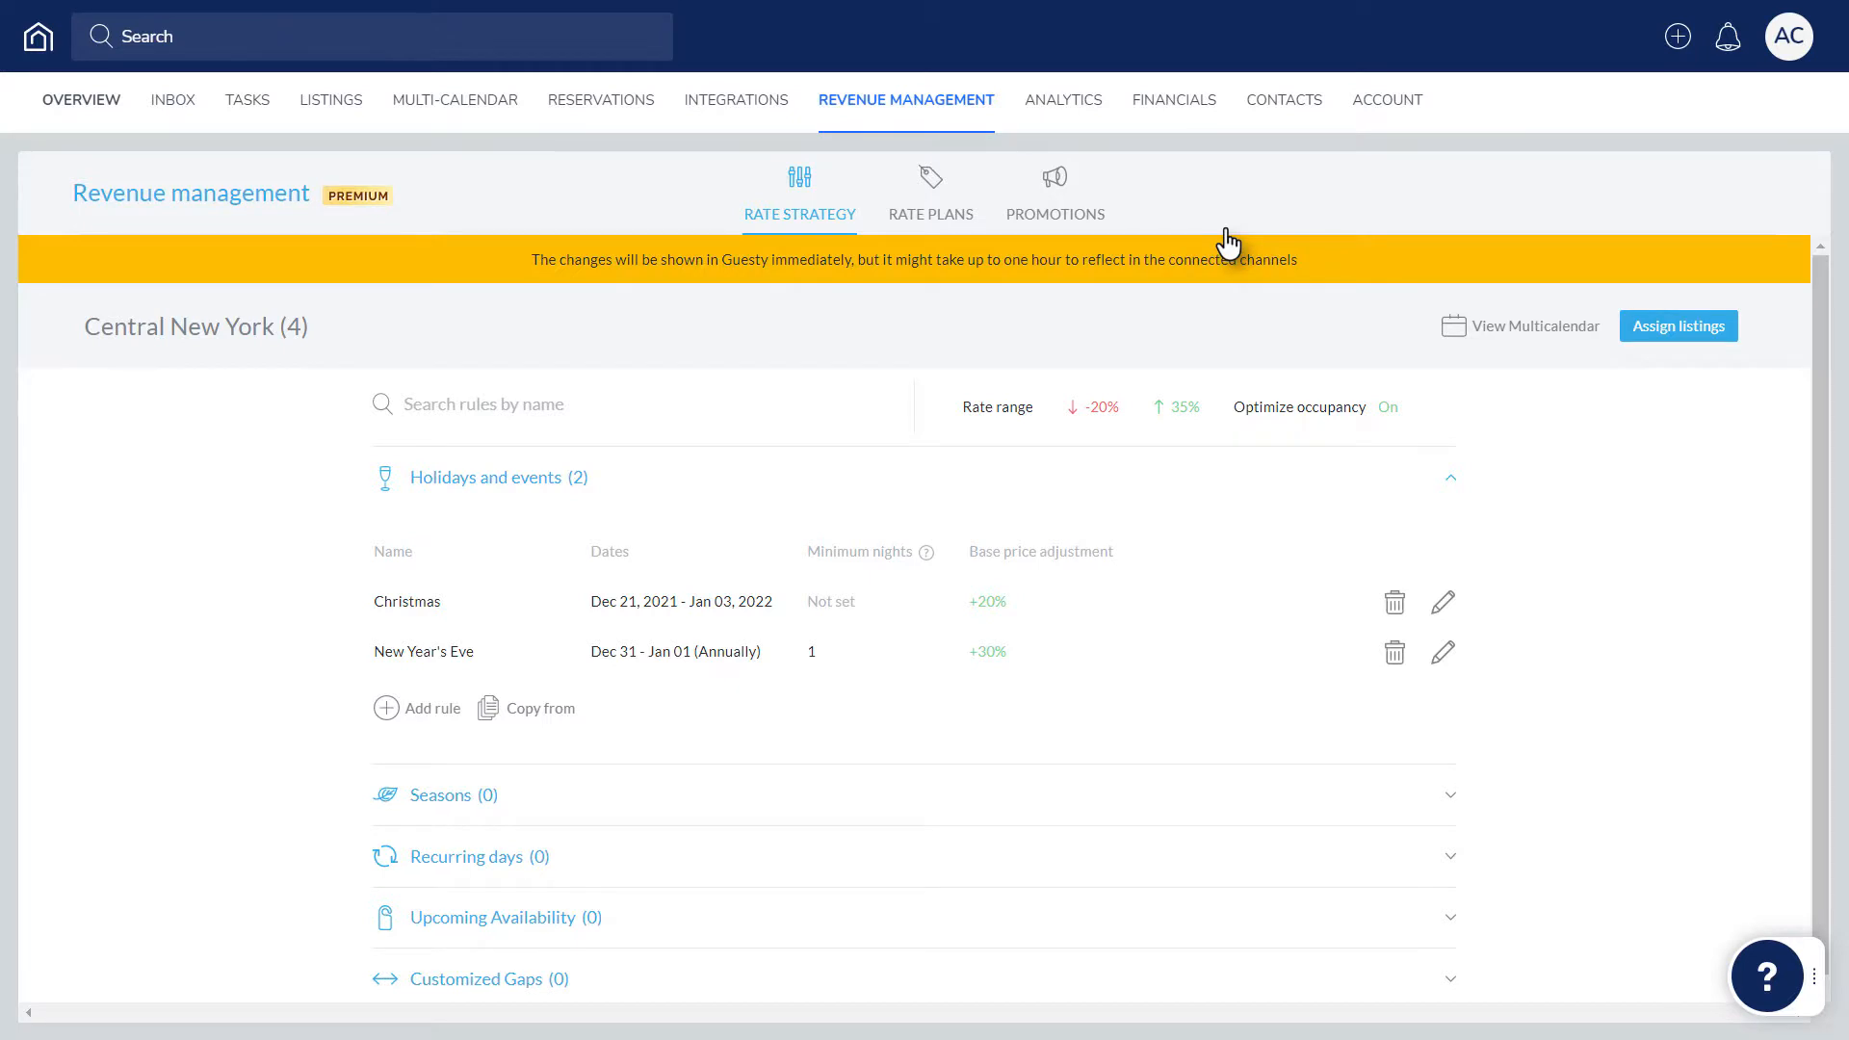
pyautogui.moveTo(1488, 294)
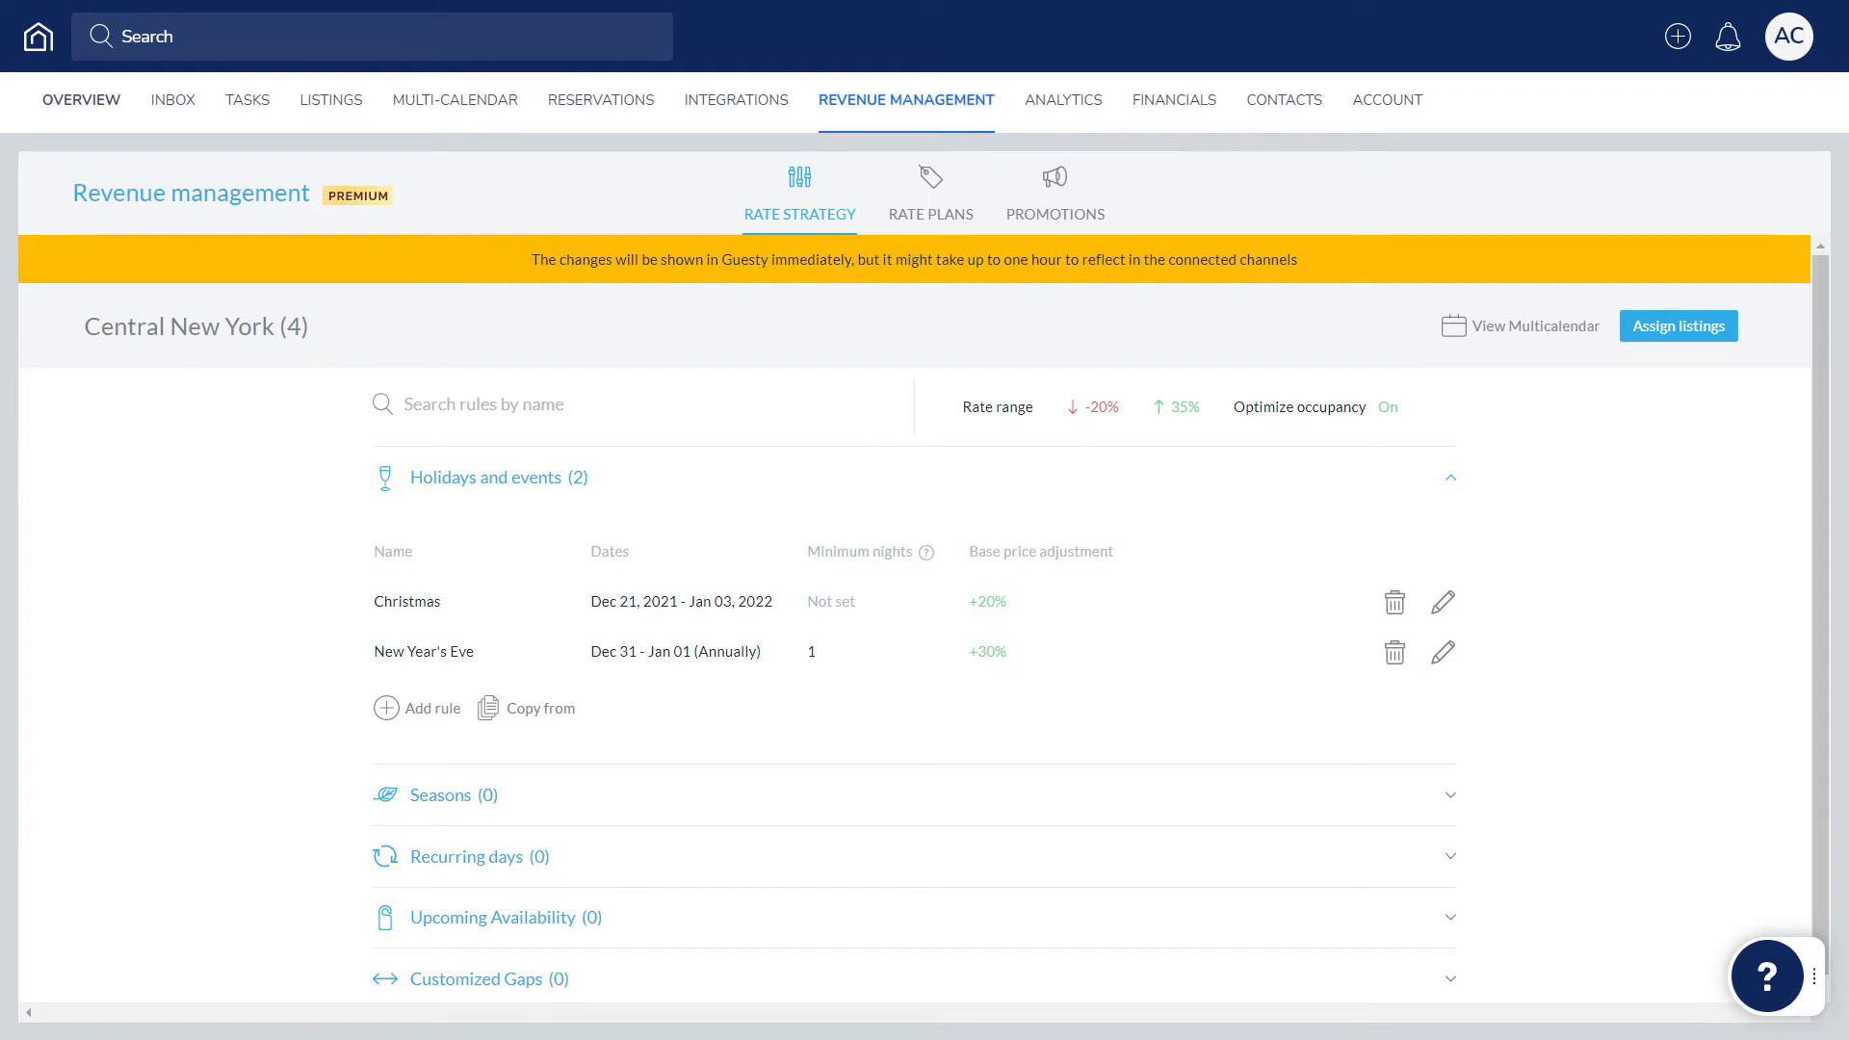
pyautogui.click(798, 192)
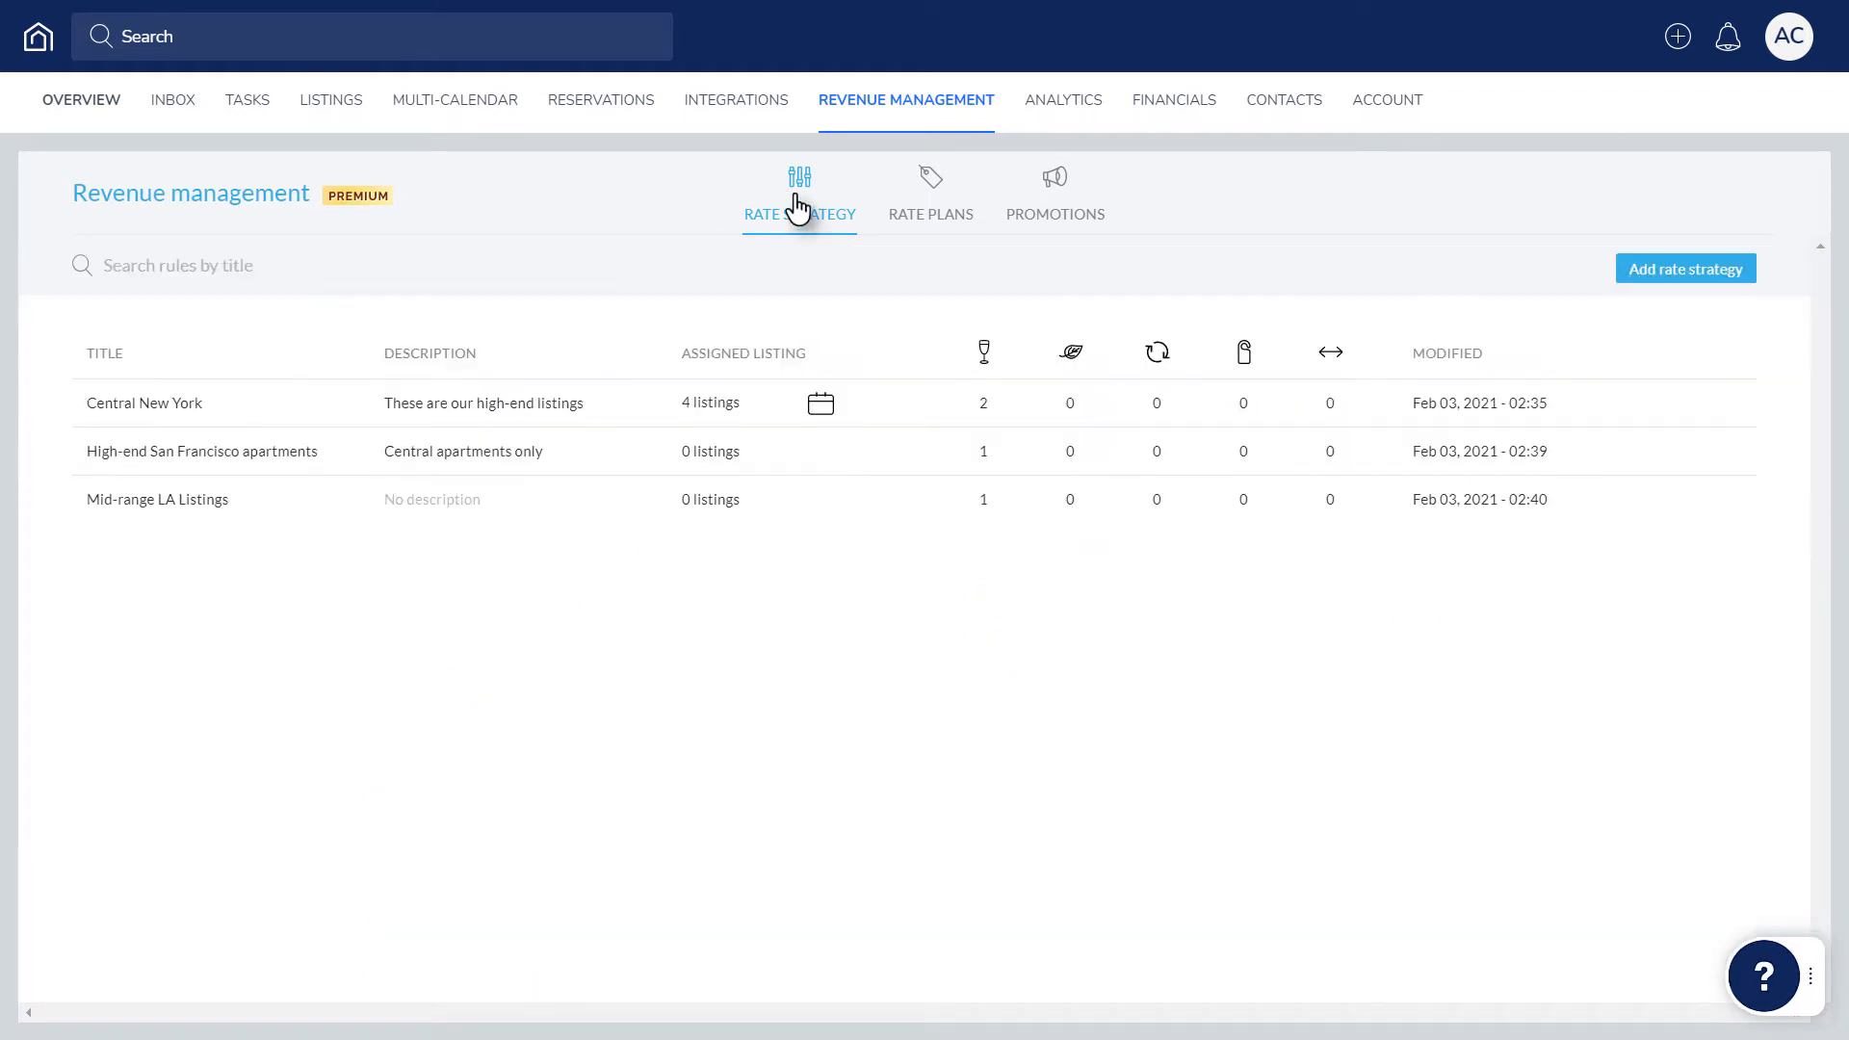